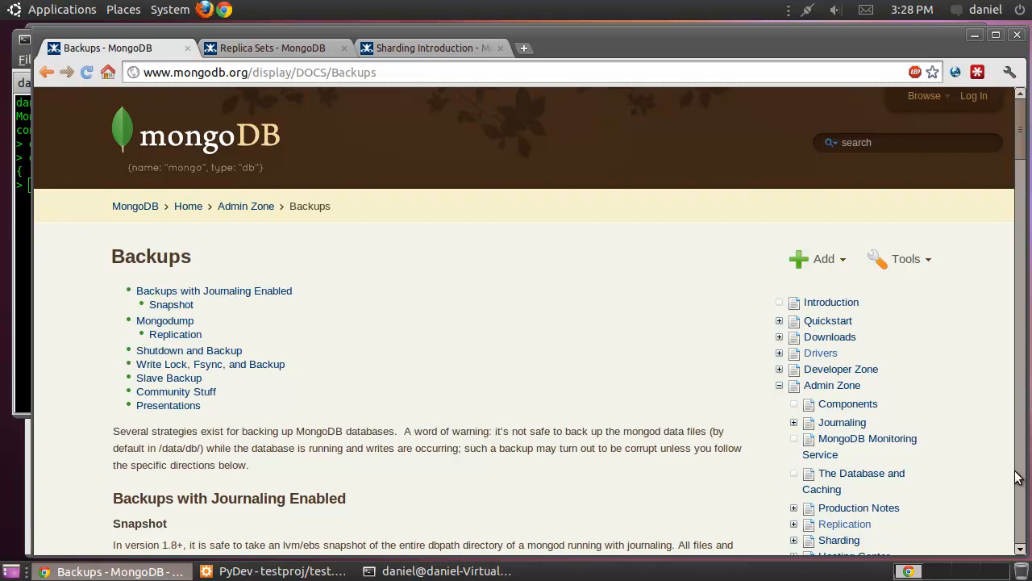
pyautogui.moveTo(500, 384)
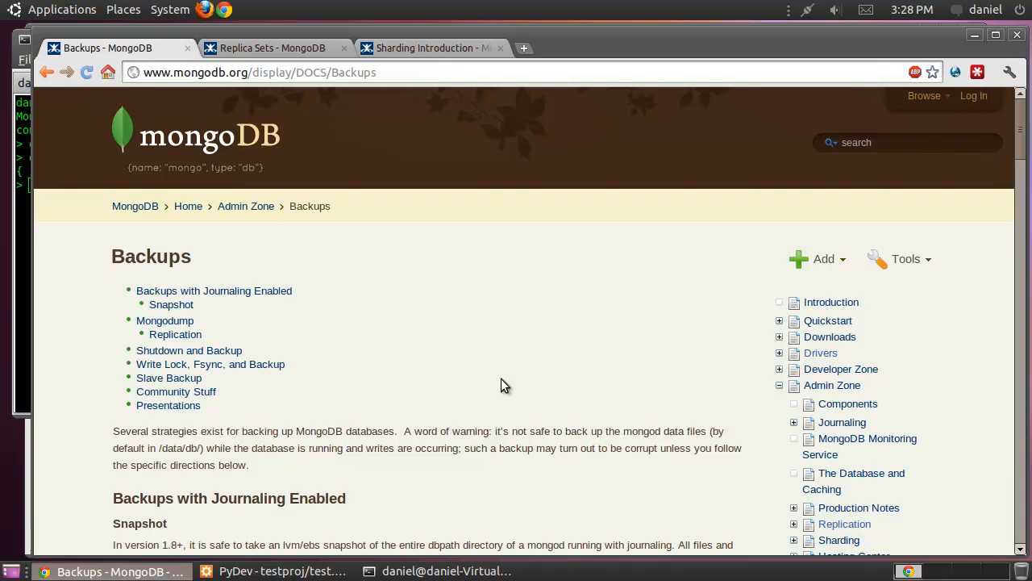
# Step: Scroll through the MongoDB documentation and switch to the Replica Sets page
pyautogui.scroll(-3)
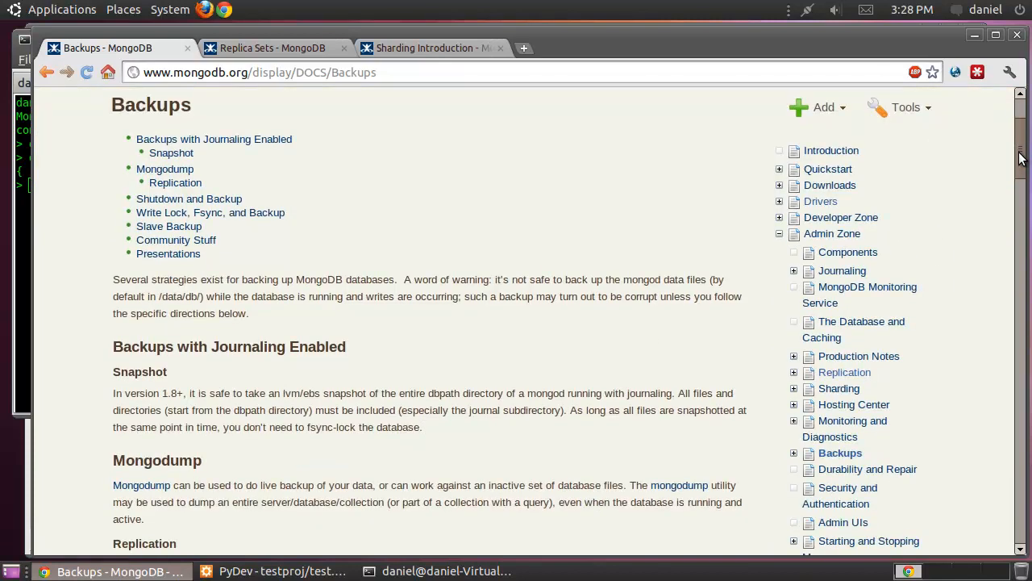
pyautogui.scroll(-3)
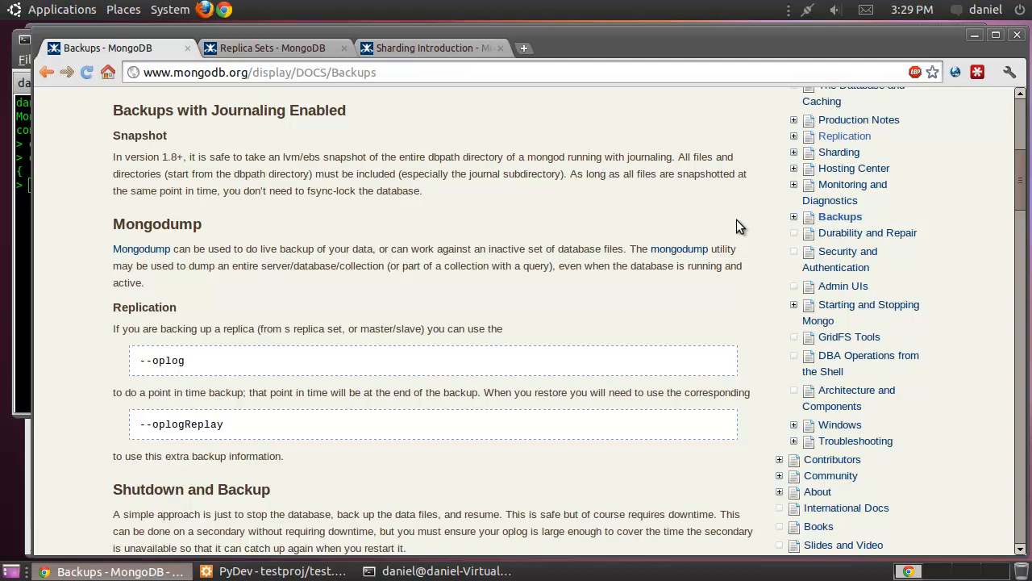
pyautogui.moveTo(1023, 180)
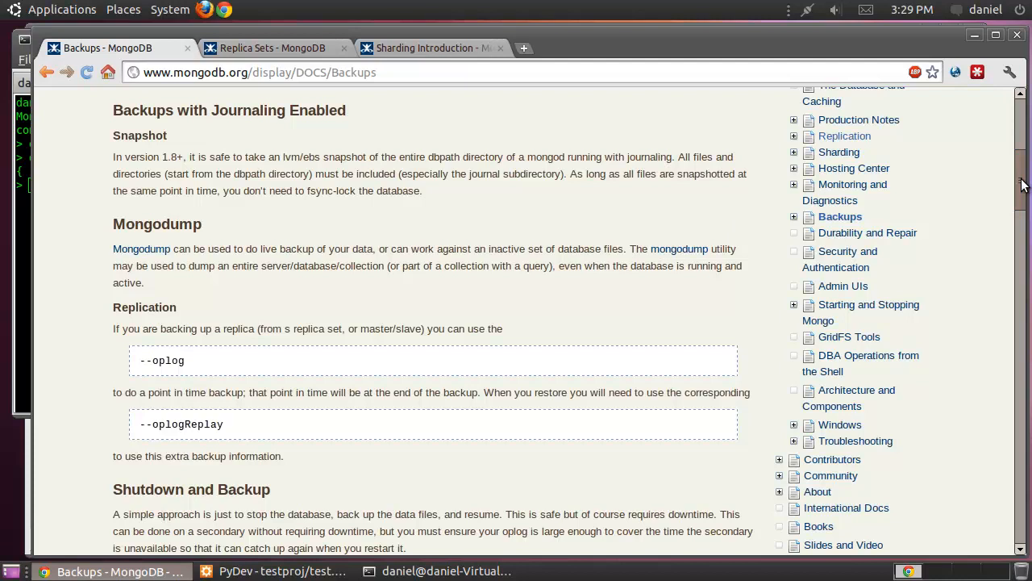
pyautogui.scroll(-3)
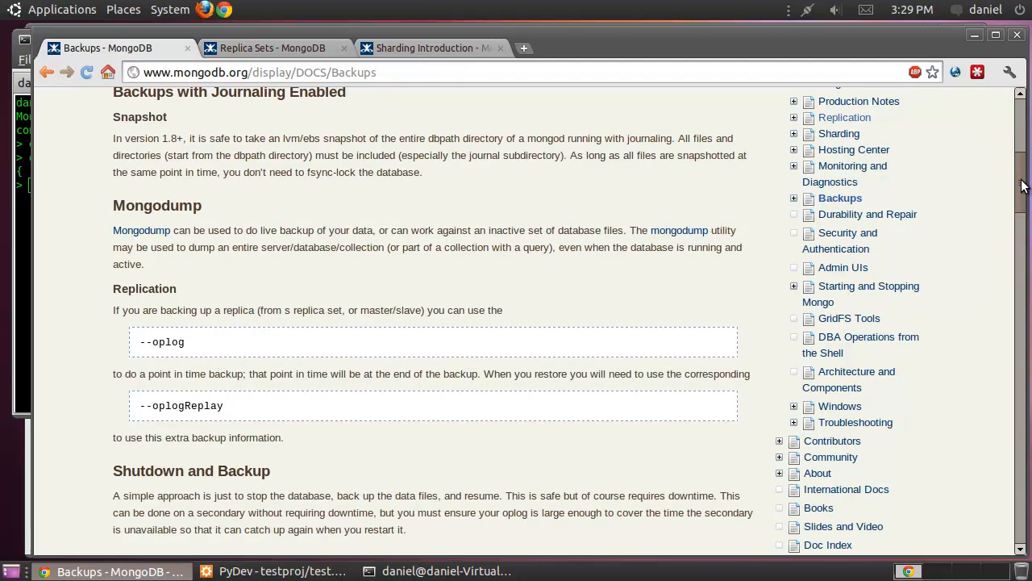
pyautogui.scroll(-3)
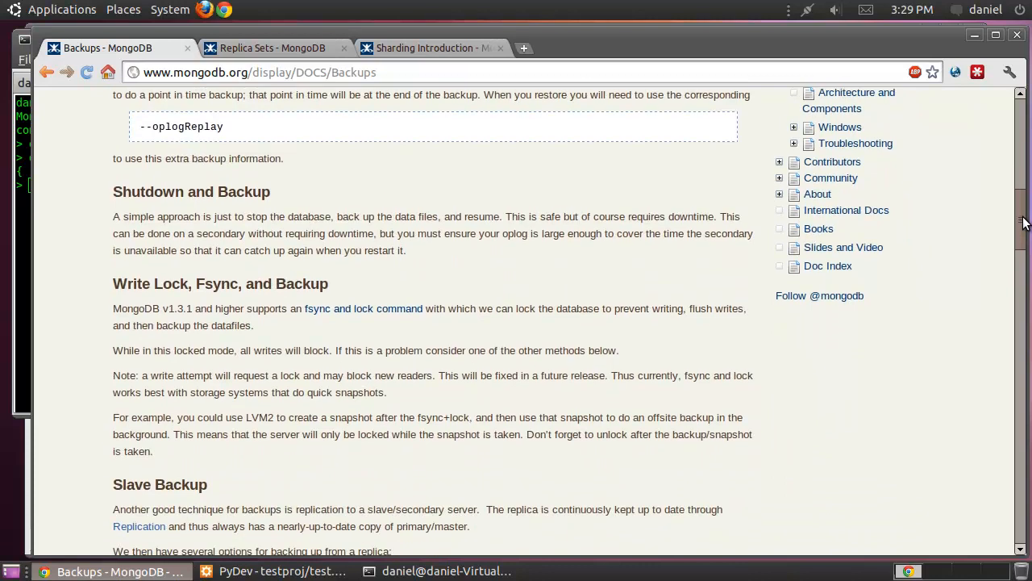
pyautogui.moveTo(403, 248)
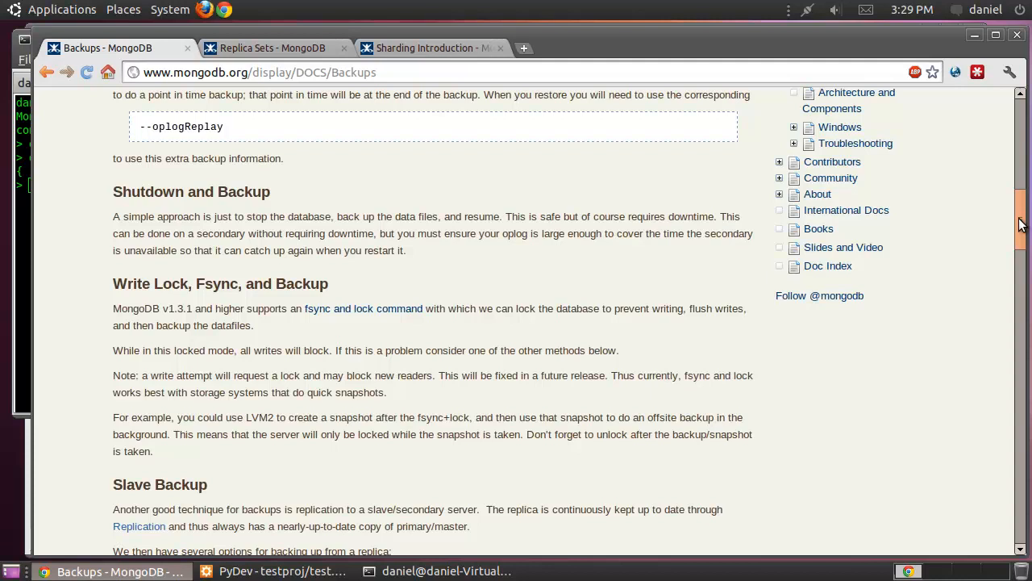
pyautogui.scroll(3)
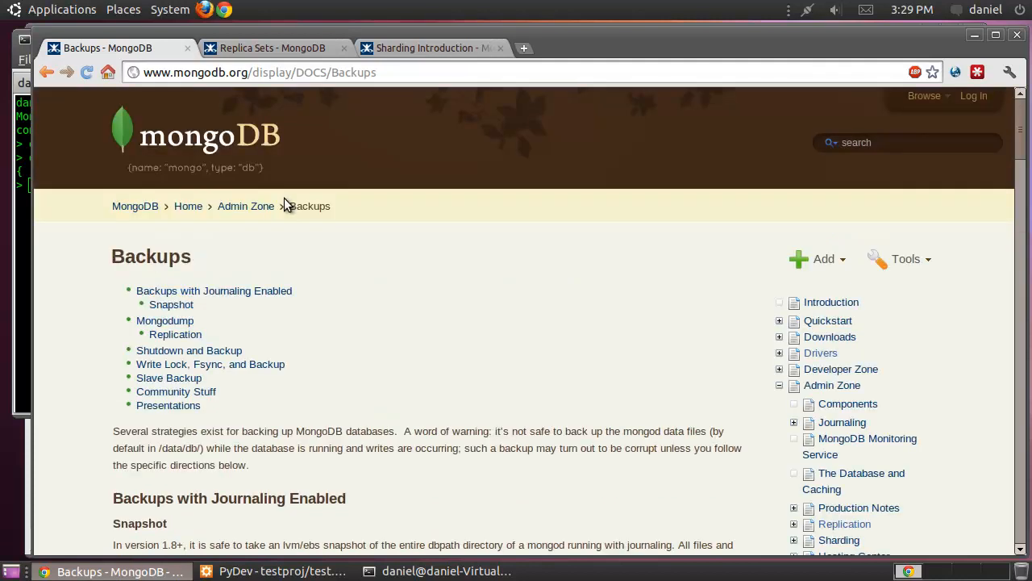
pyautogui.click(271, 48)
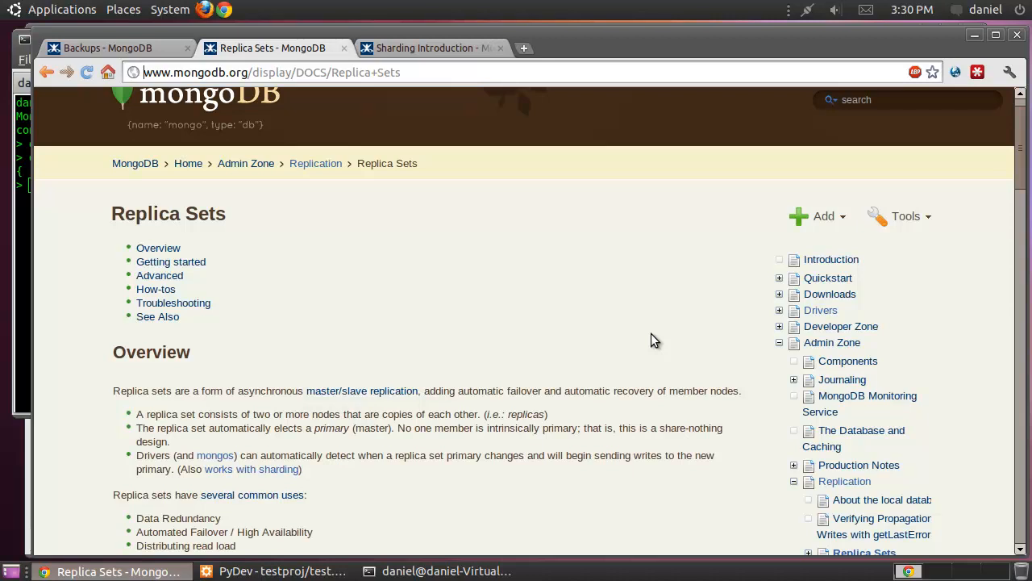
pyautogui.moveTo(384, 271)
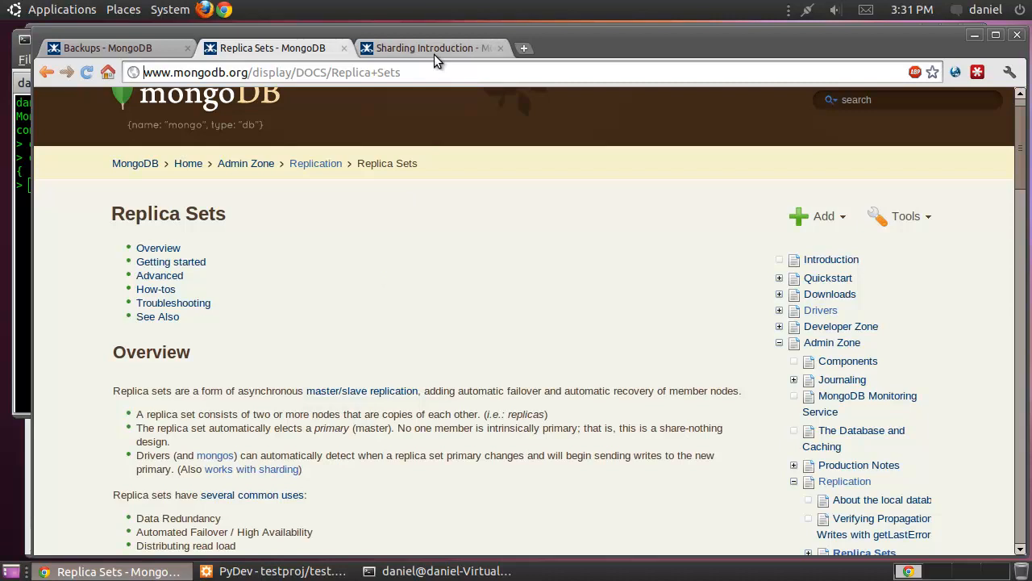
# Step: Switch to the Sharding introduction page and scroll down through it
pyautogui.click(432, 48)
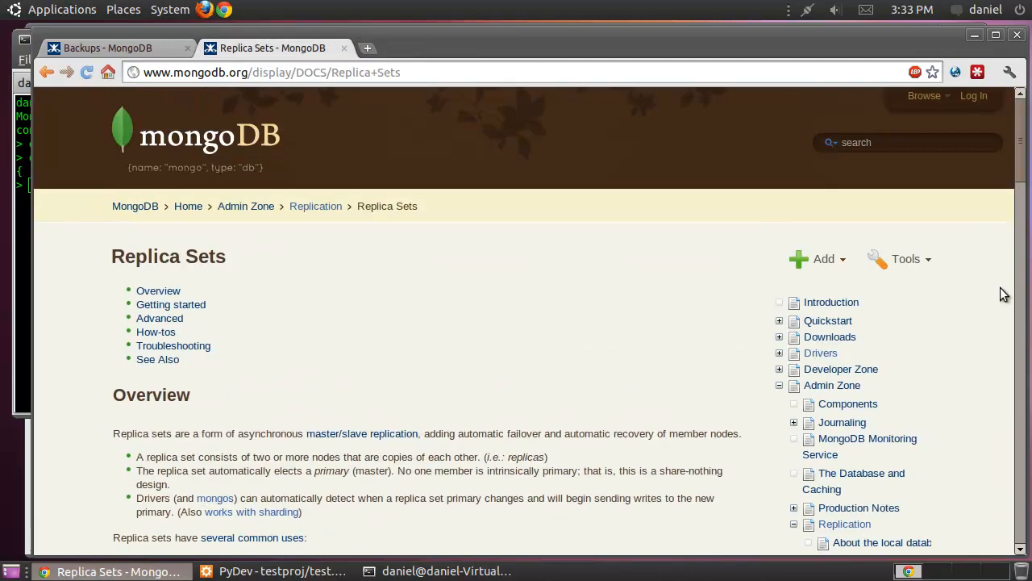
pyautogui.moveTo(608, 406)
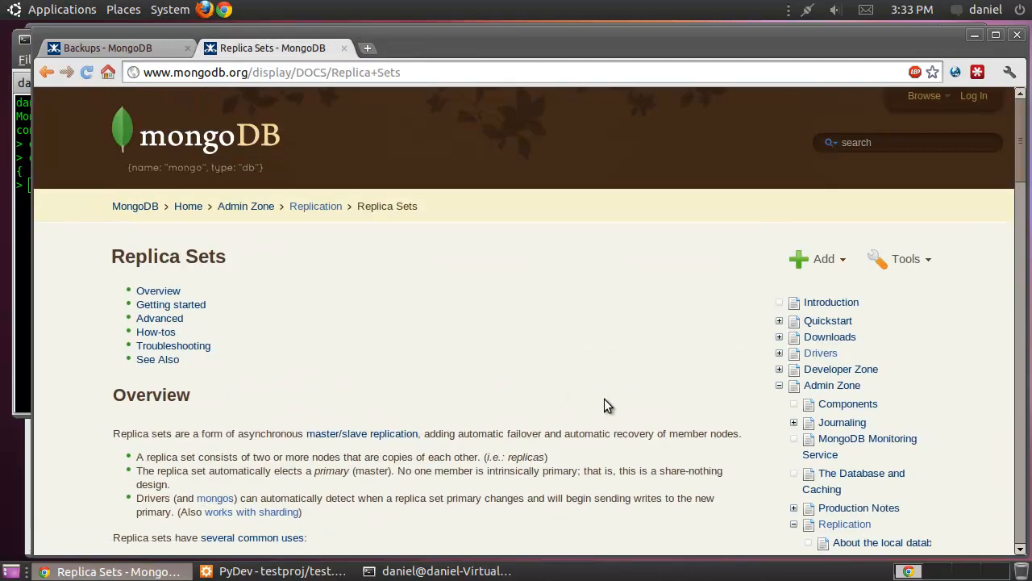
pyautogui.scroll(-3)
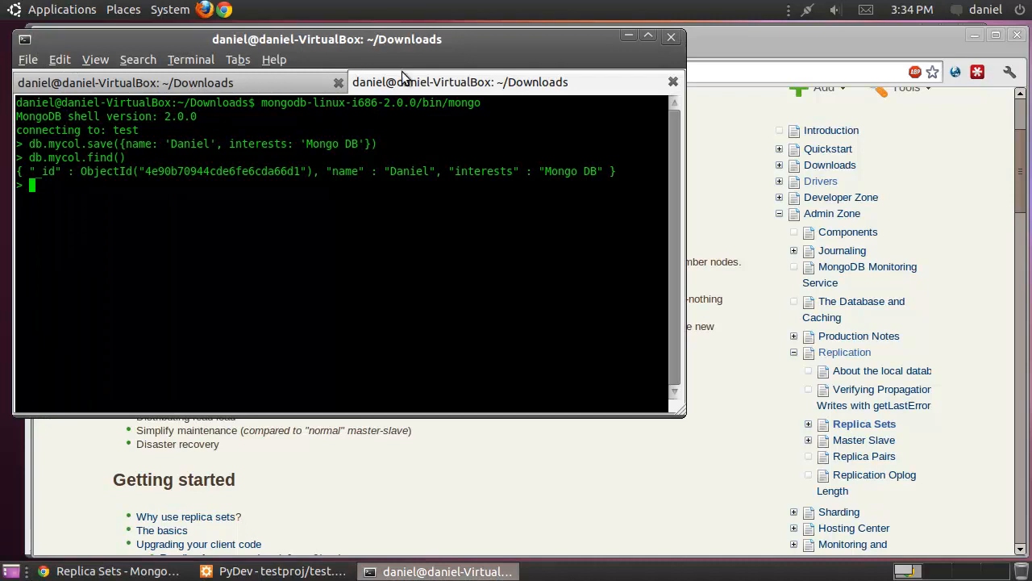
# Step: Focus the mongo shell terminal and bring up the File menu for new terminals and tabs
pyautogui.click(460, 81)
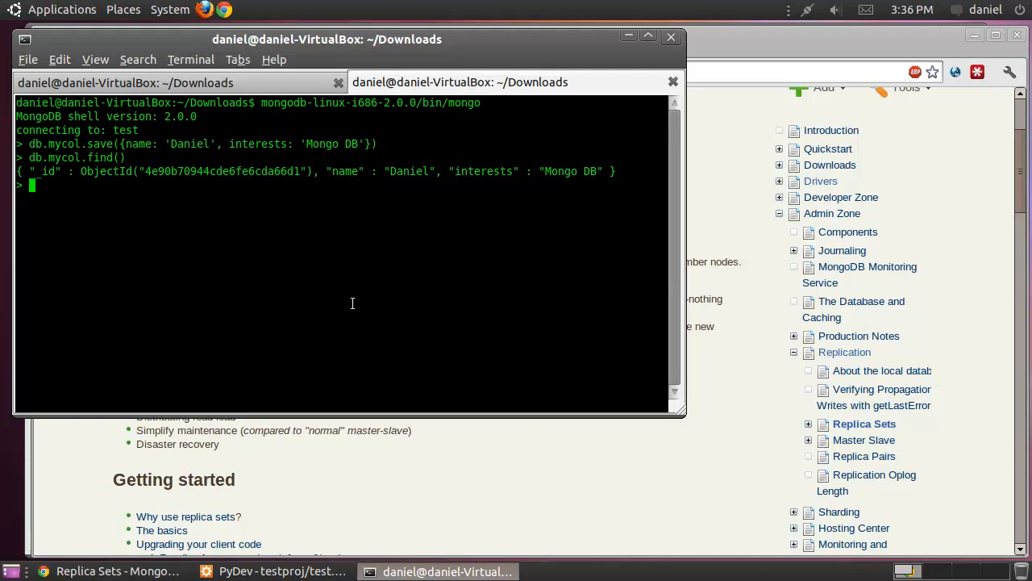
pyautogui.click(28, 58)
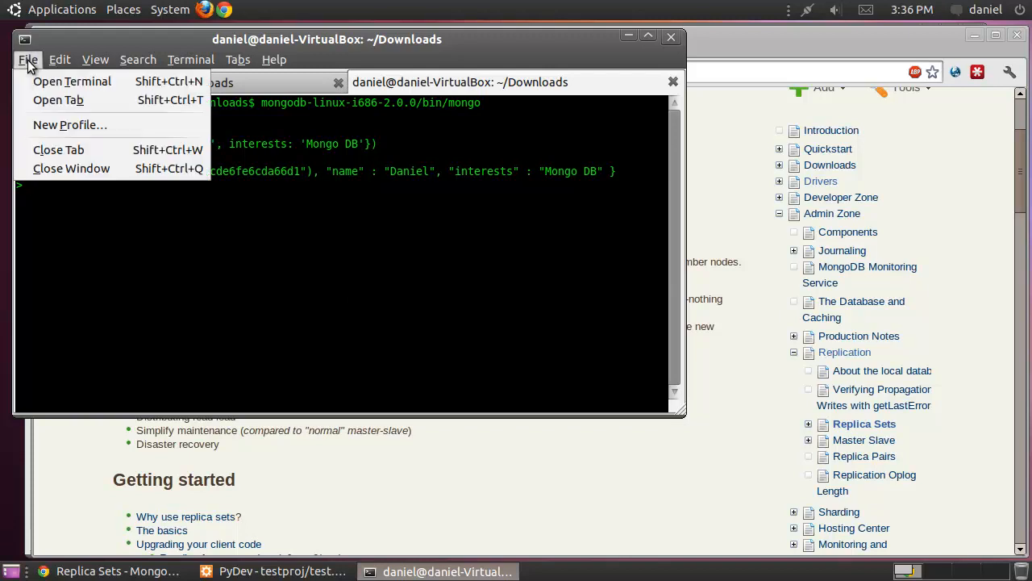
# Step: In a new terminal tab run sudo mkdir -p /mongo/data2 to create that data directory
pyautogui.click(58, 100)
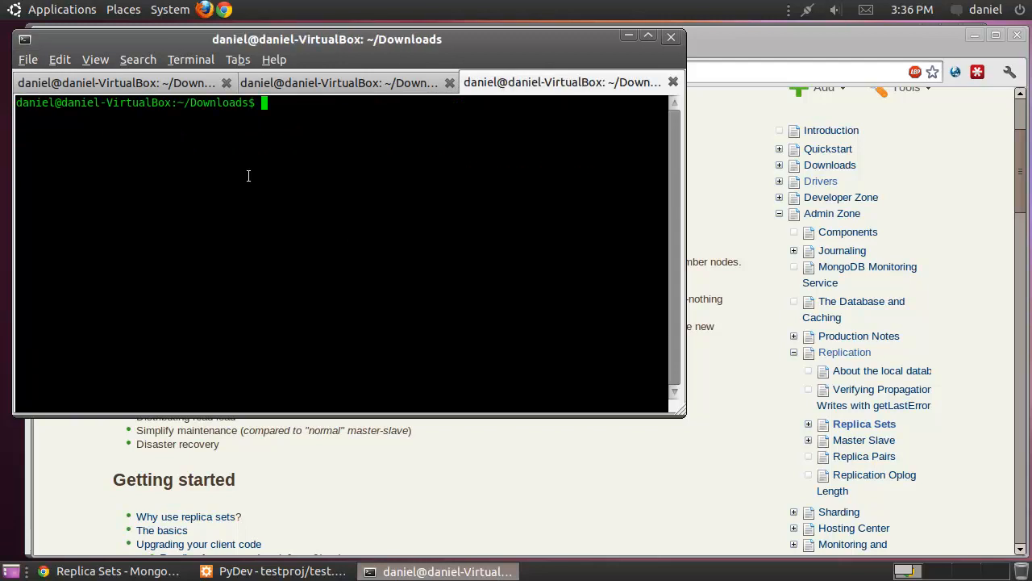
pyautogui.write('sudo mk')
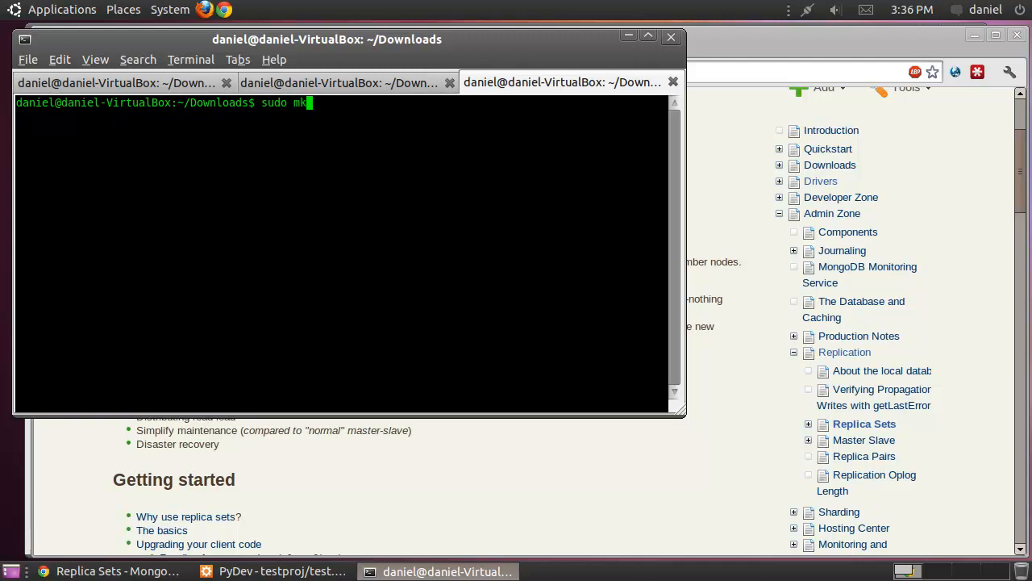
pyautogui.write('dir -p /')
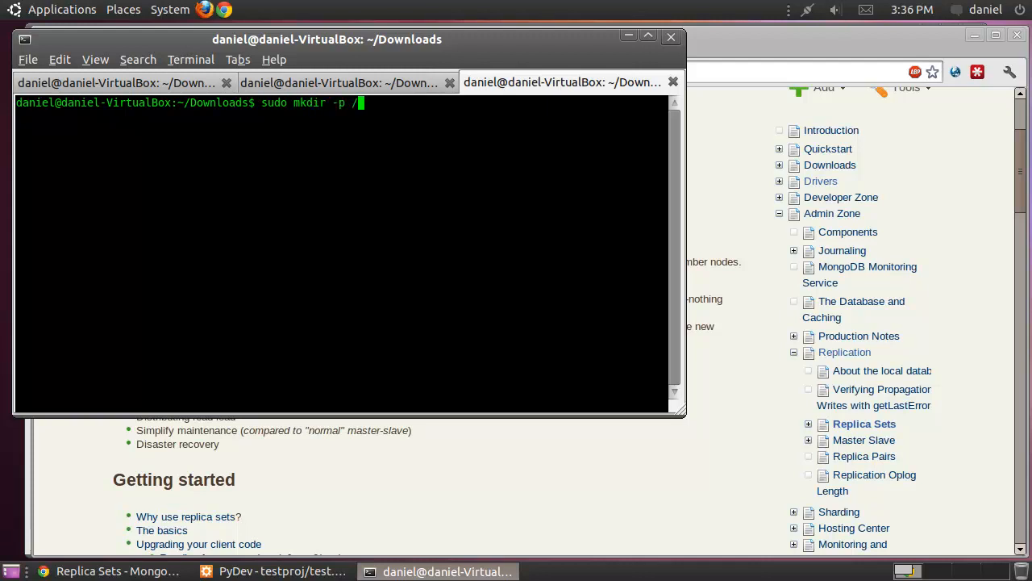
pyautogui.write('mongo/data')
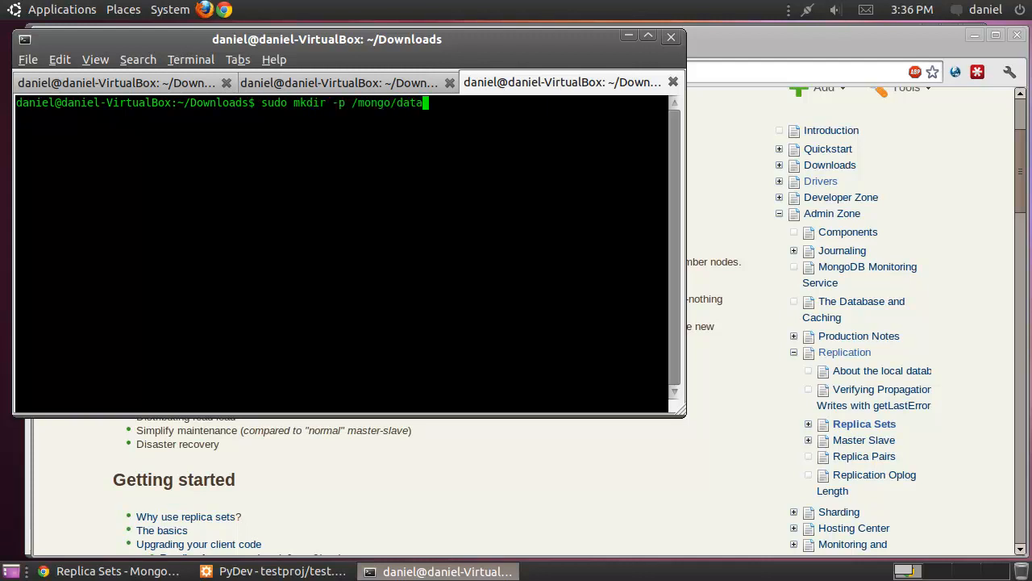
pyautogui.write('2')
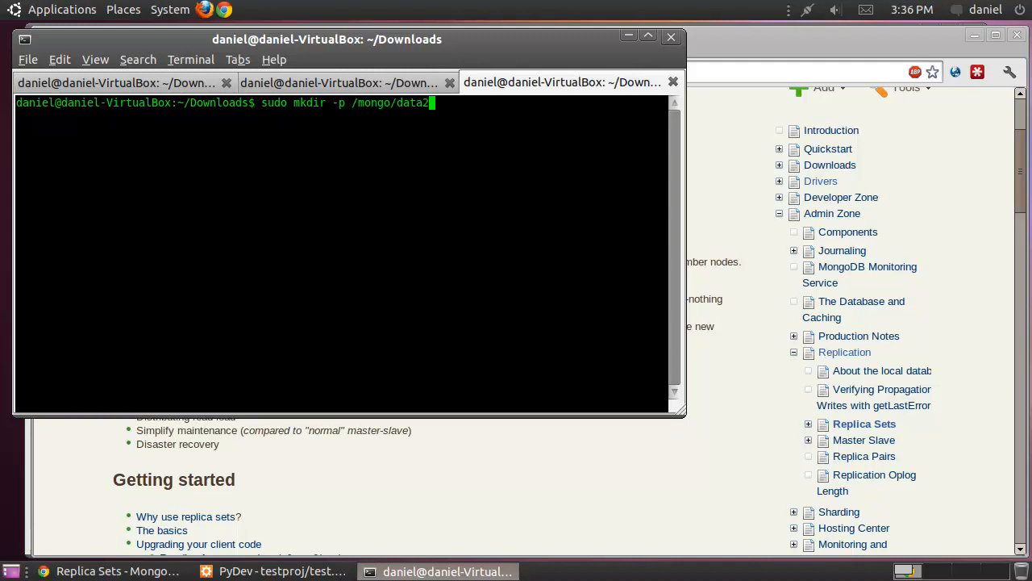
pyautogui.press('Return')
pyautogui.write('sudo mkdir -p /mongo/data3')
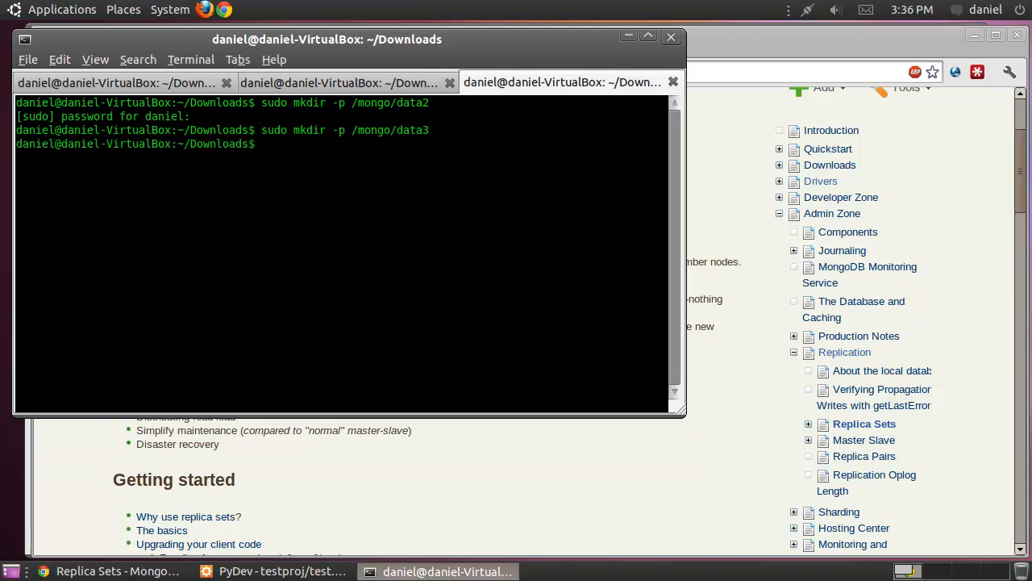
# Step: Launch mongod with --dbpath /mongo/data/ --replSet myreplset --port 27017 in the former mongod session
pyautogui.click(116, 82)
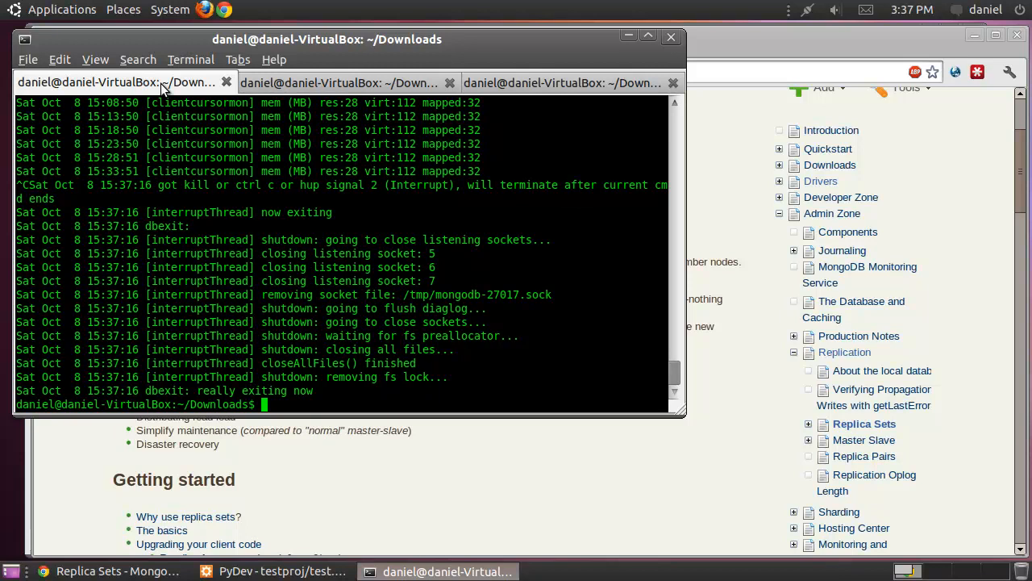
pyautogui.write('sudo mongodb-linux-i686-2.0.0/bin/mongod --dbpath /mongo/data/')
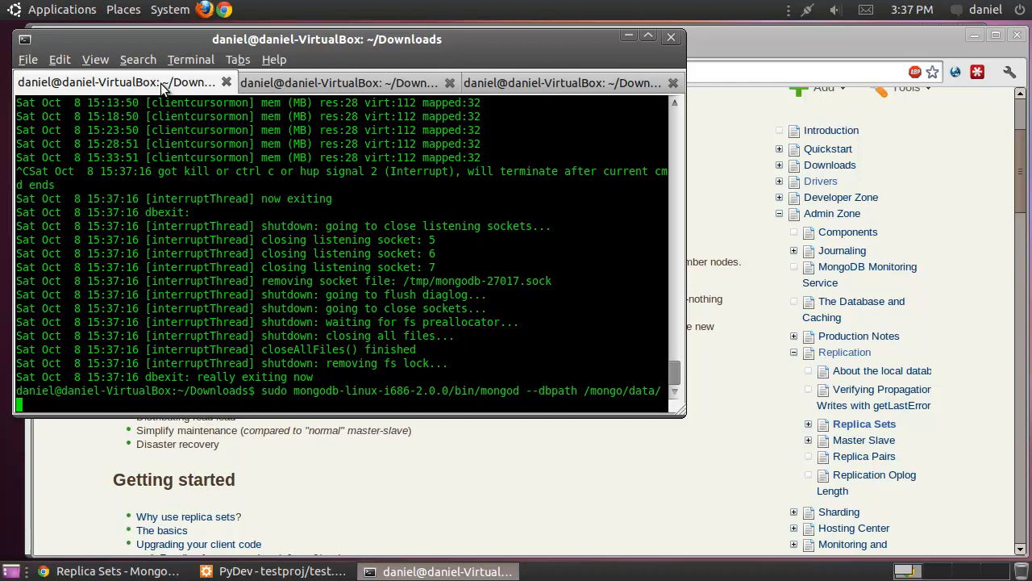
pyautogui.write('--replSet')
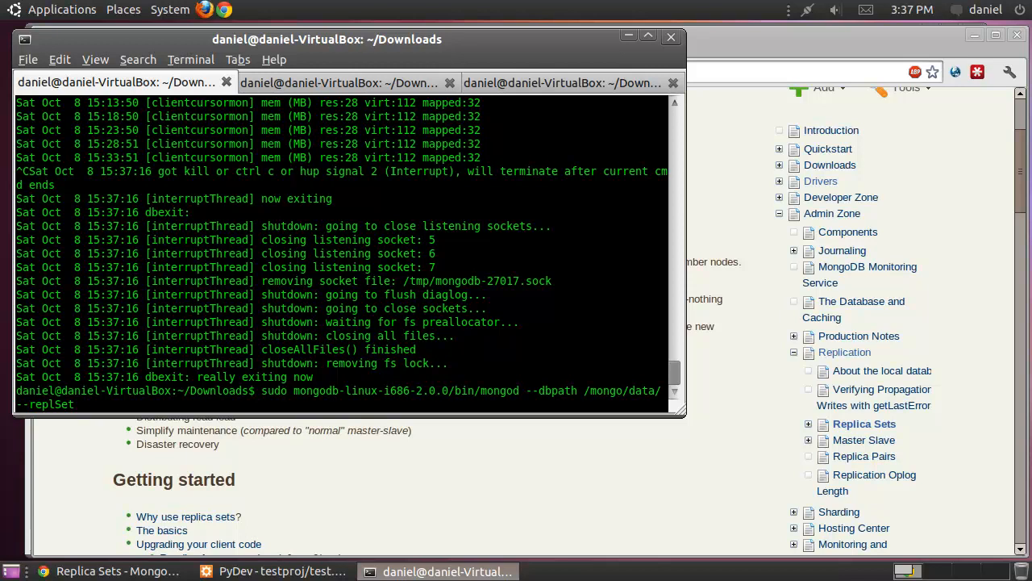
pyautogui.write('myreplset')
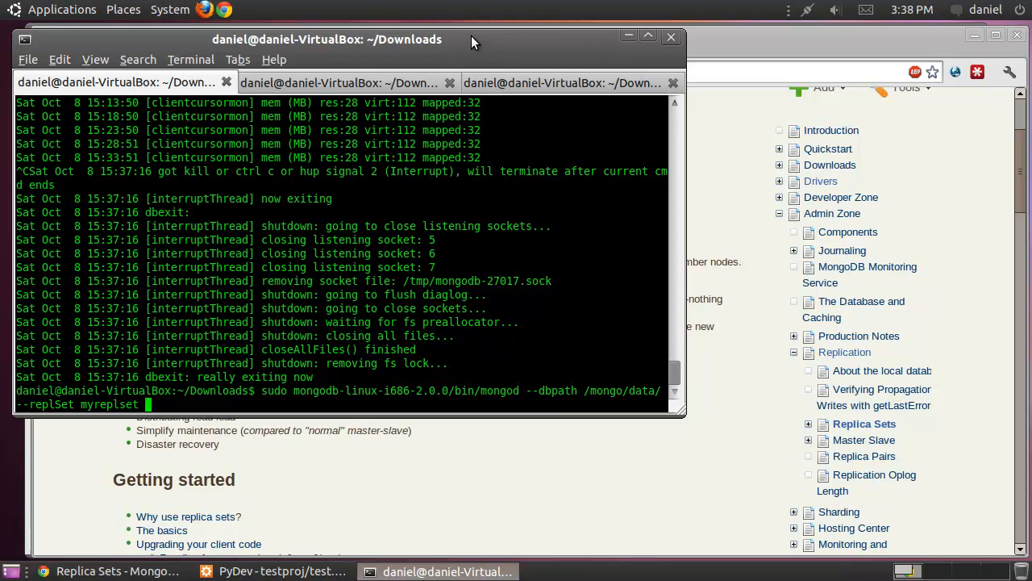
pyautogui.write('--port')
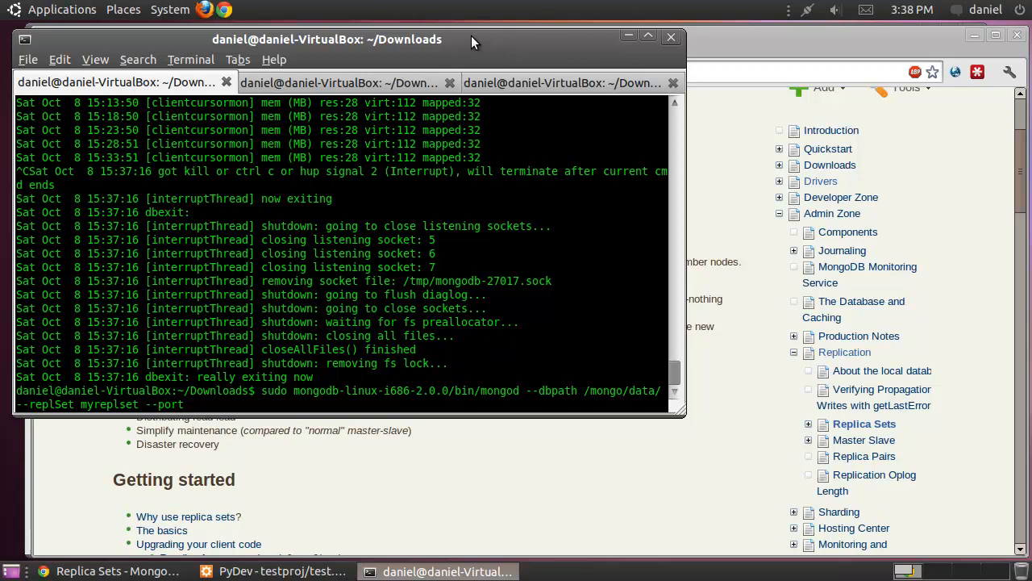
pyautogui.write('2701')
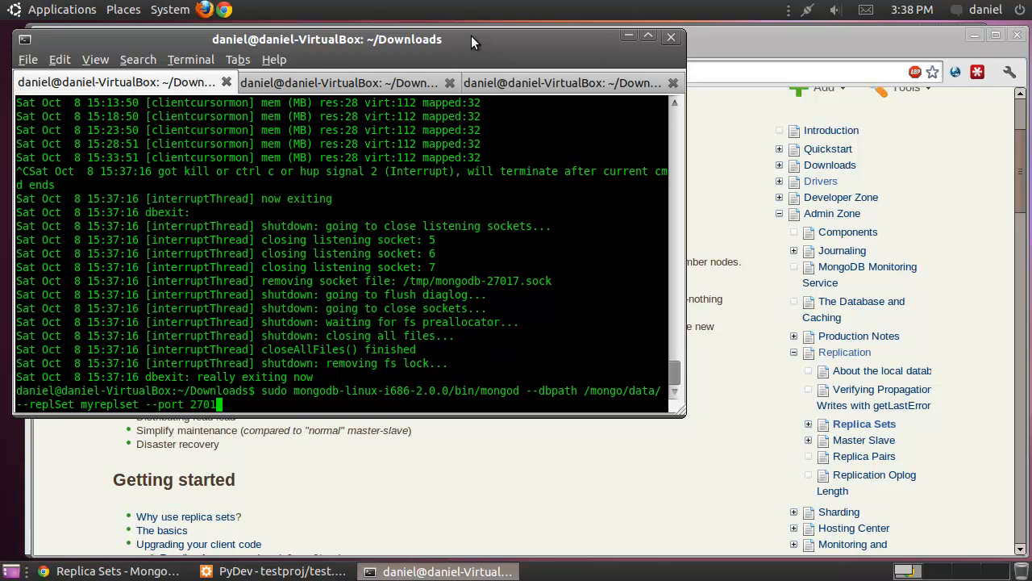
pyautogui.write('7')
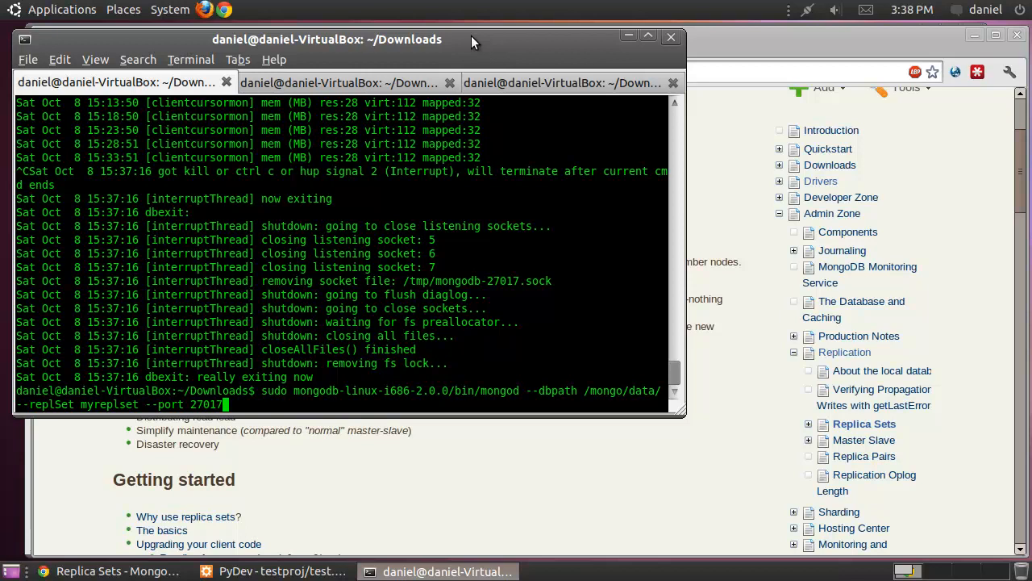
pyautogui.press('Return')
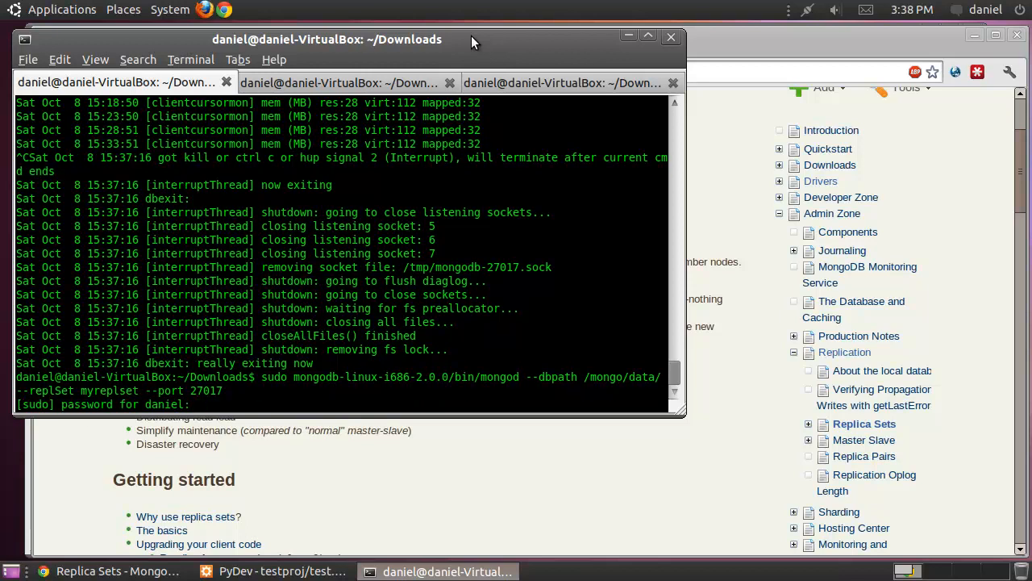
# Step: In a fresh tab launch the second myreplset mongod member on /mongo/data2, port 27018
pyautogui.click(28, 58)
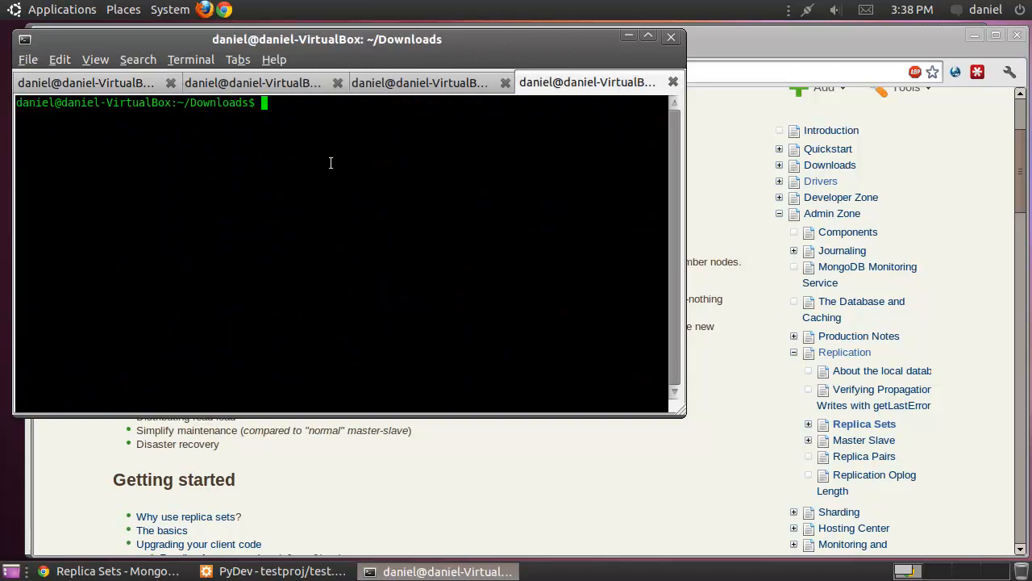
pyautogui.write('sudo ./mongodb-linux-i686-2.0.0/bin/mongod --dbpath /mongo/data/ --replSet myreplset --port 27017')
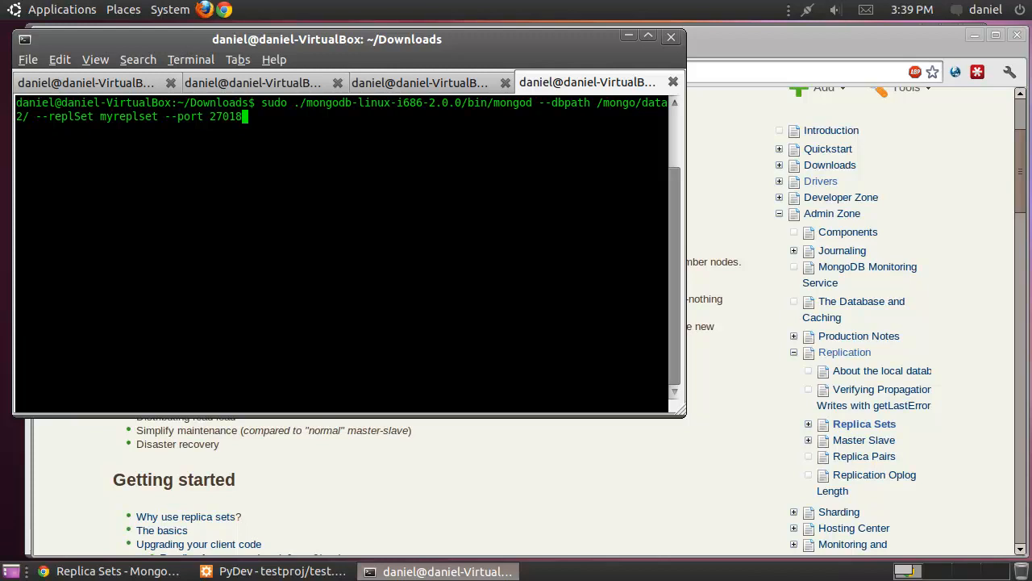
pyautogui.press('Return')
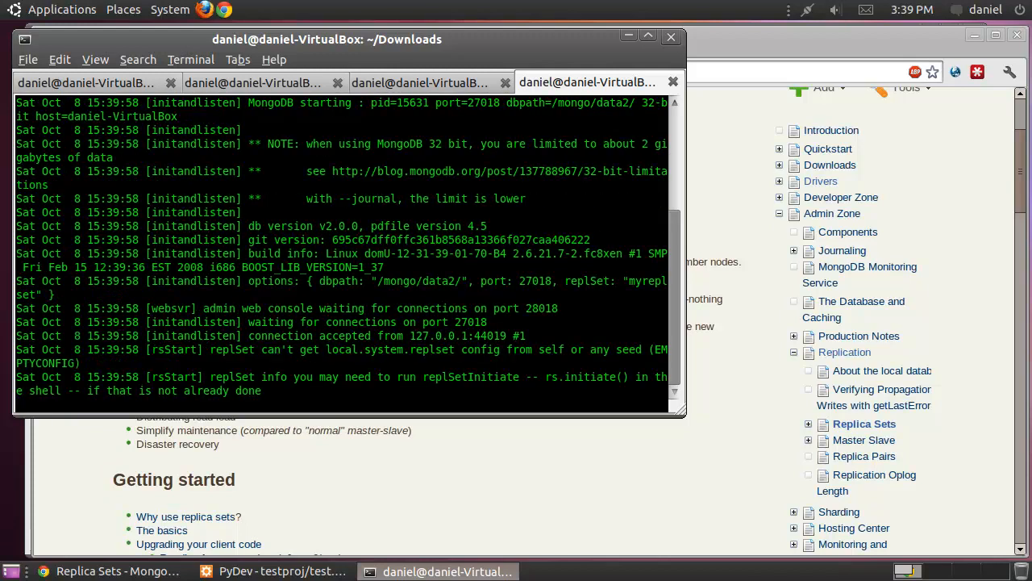
# Step: In another new tab launch the third myreplset mongod member on /mongo/data3, port 27019
pyautogui.click(27, 58)
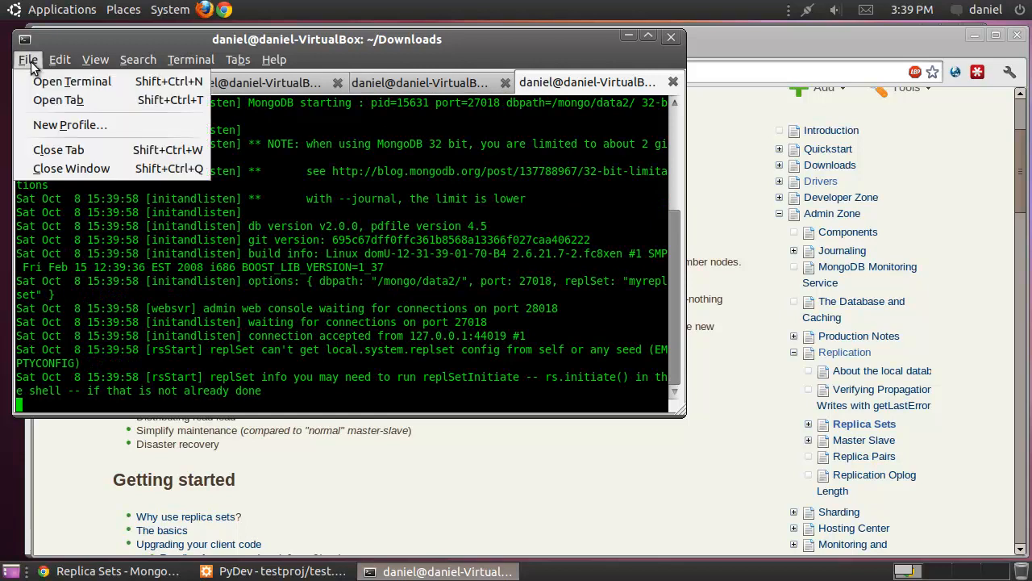
pyautogui.click(71, 81)
pyautogui.write('sudo ./mongodb-linux-i686-2.0.0/bin/mongod --dbpath /mongo/data3 --replSet myreplset --port 27019')
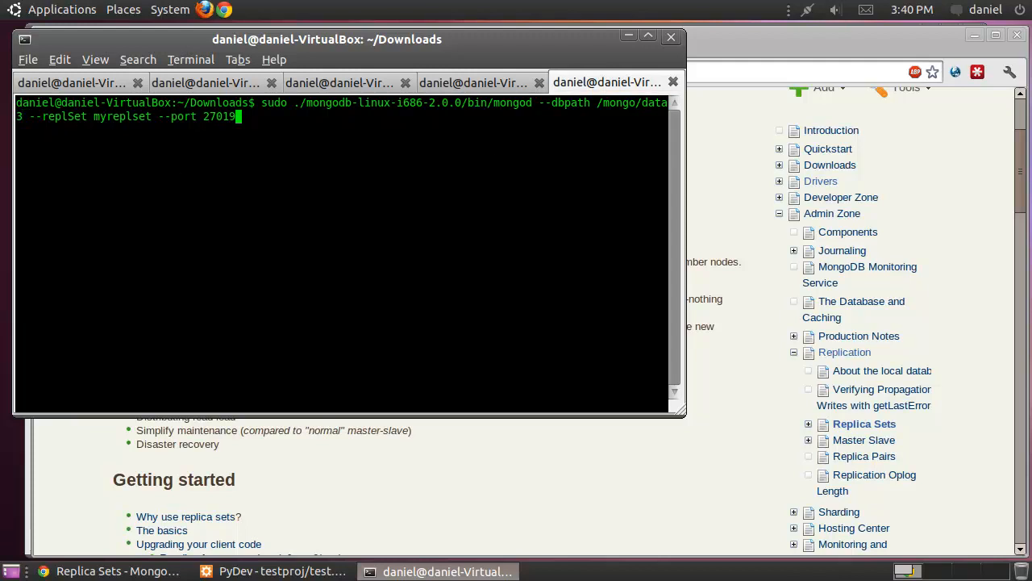
pyautogui.press('Return')
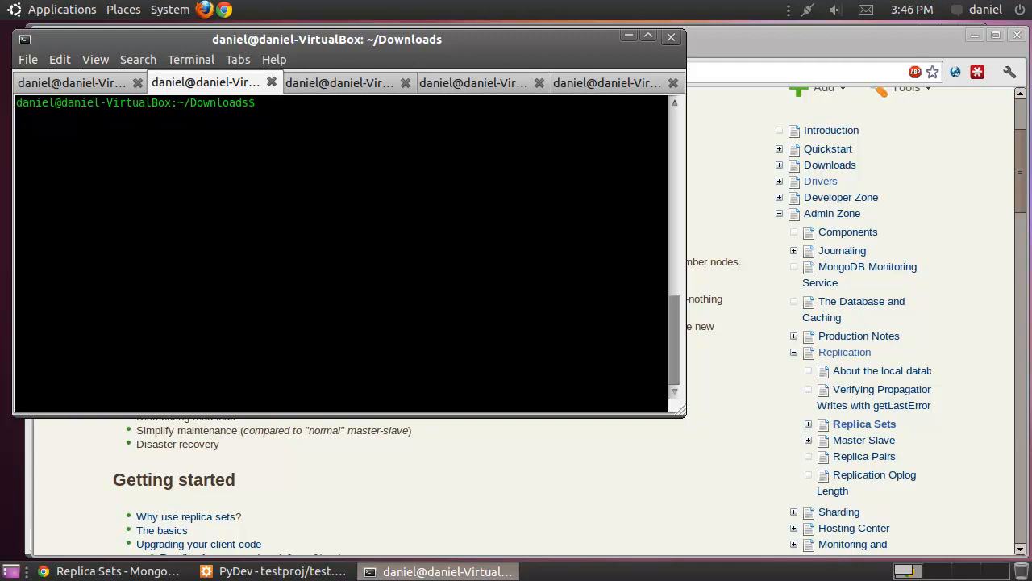
# Step: Enter ./mongodb-linux-i686-2.0.0/bin/mongo localhost:27017 to connect a shell to the first member
pyautogui.write('./mongodb-linux-i686-2.0.0/bin/')
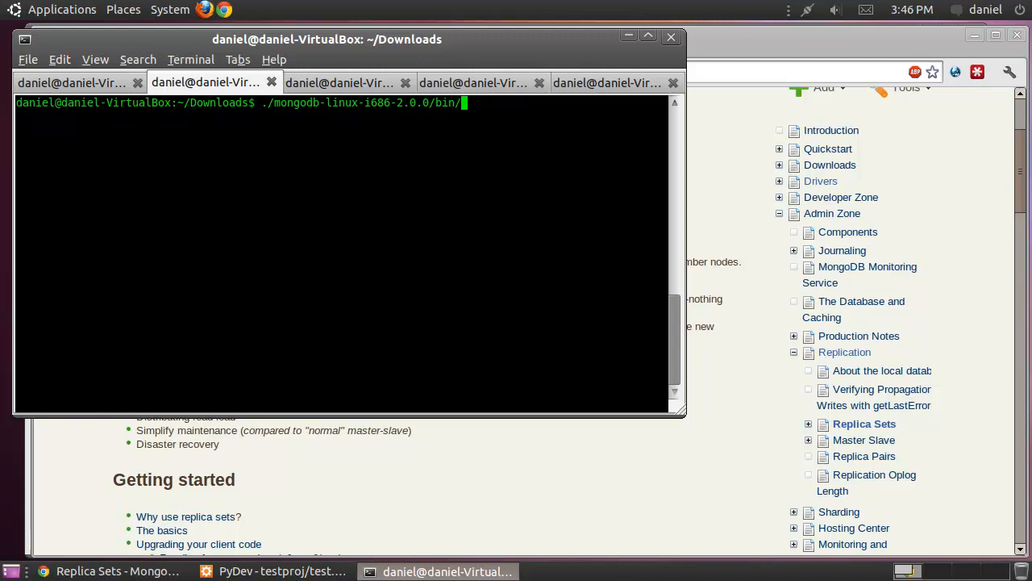
pyautogui.write('mongo')
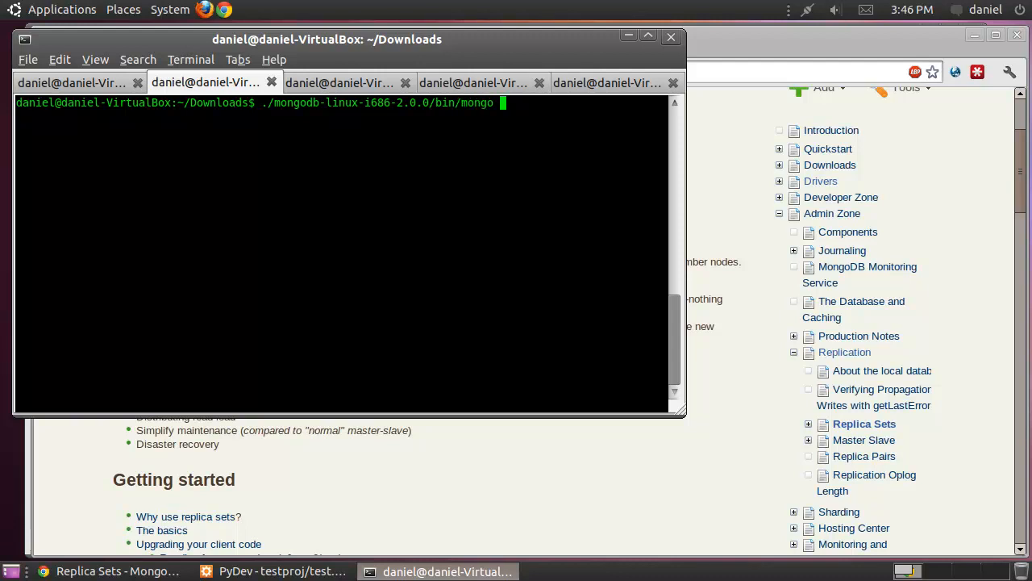
pyautogui.write('locl')
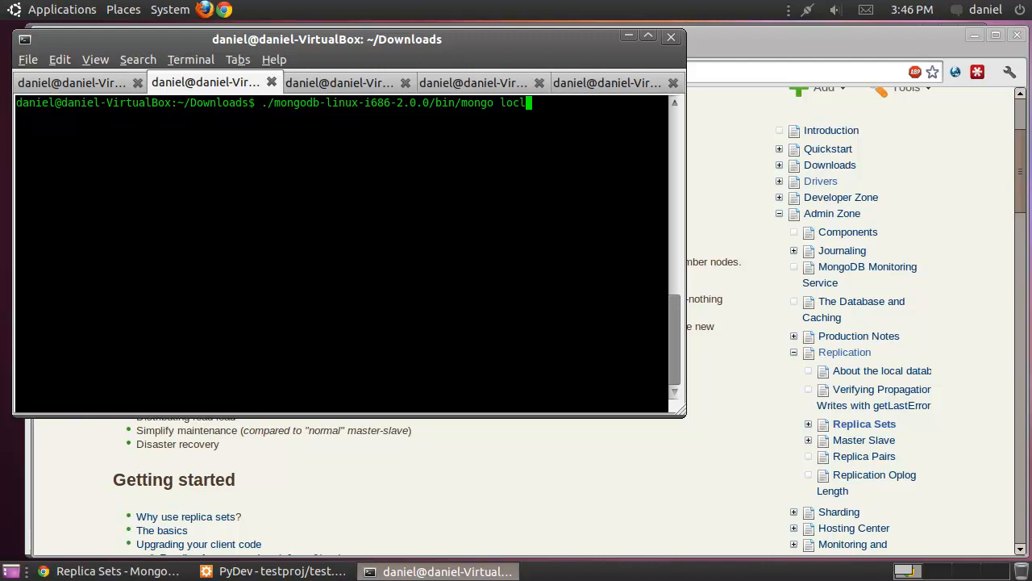
pyautogui.write('alhost:')
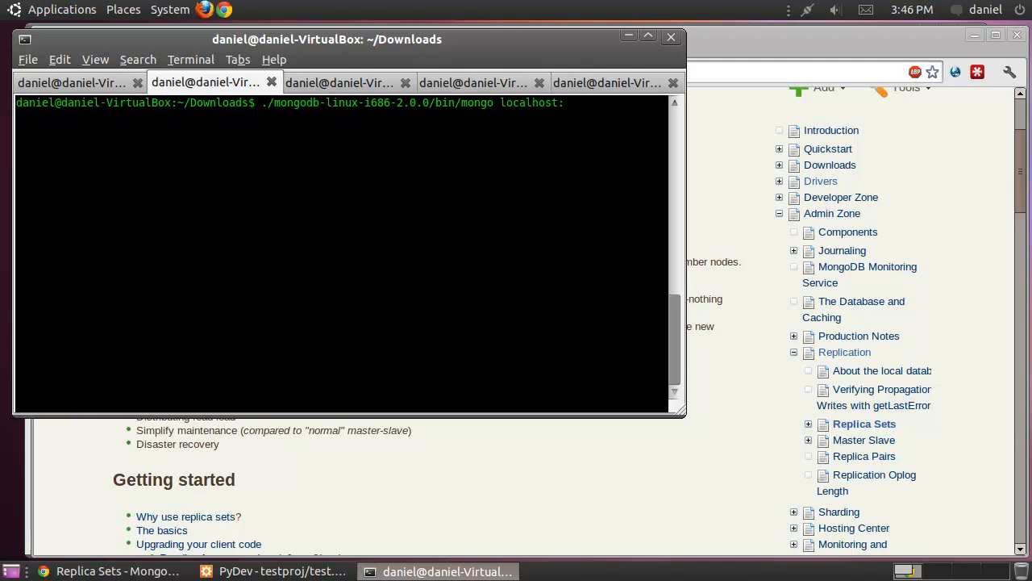
pyautogui.write('27017')
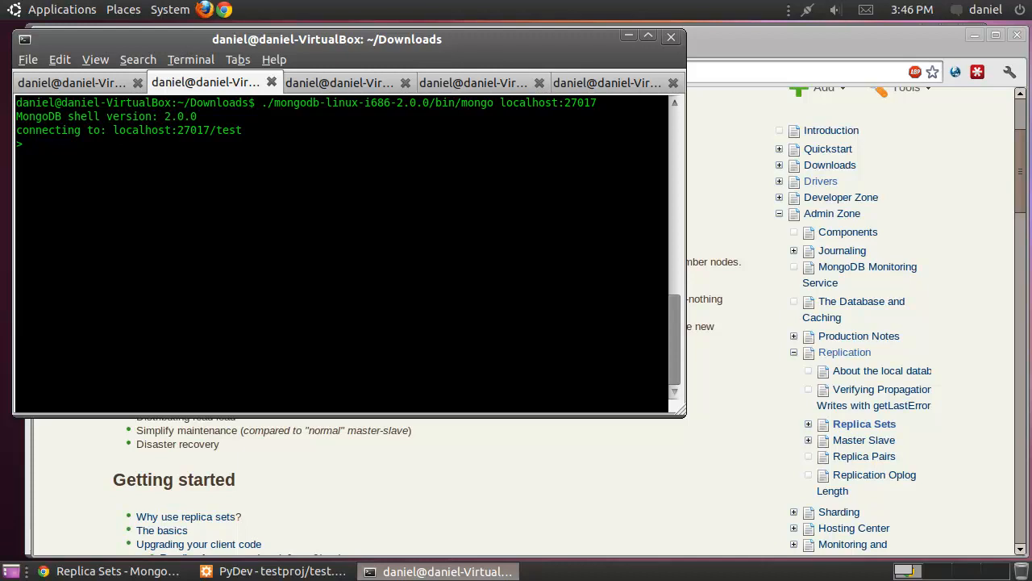
# Step: Begin the config object with _id 'myreplset' and an empty members array
pyautogui.write('config')
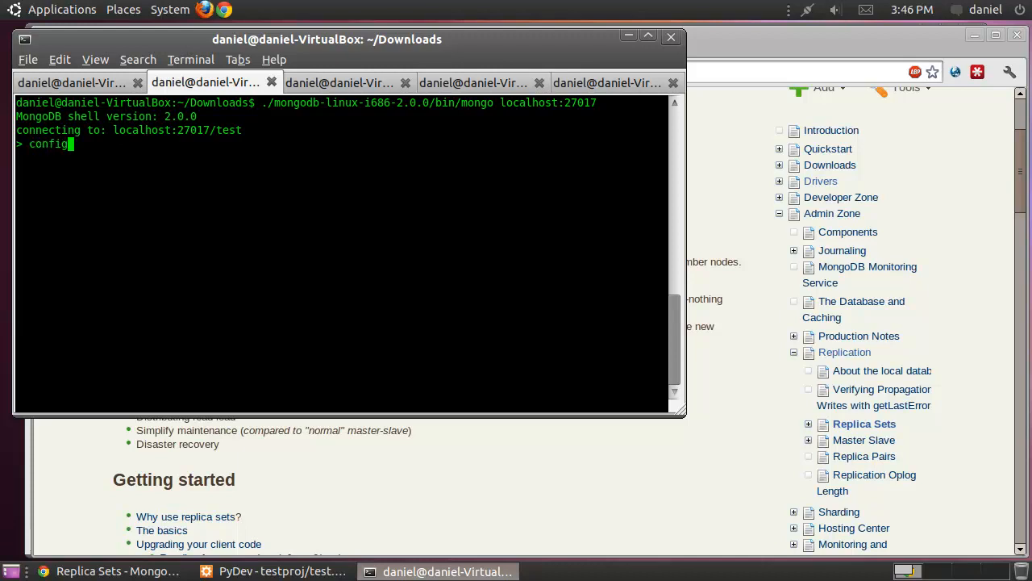
pyautogui.write('=')
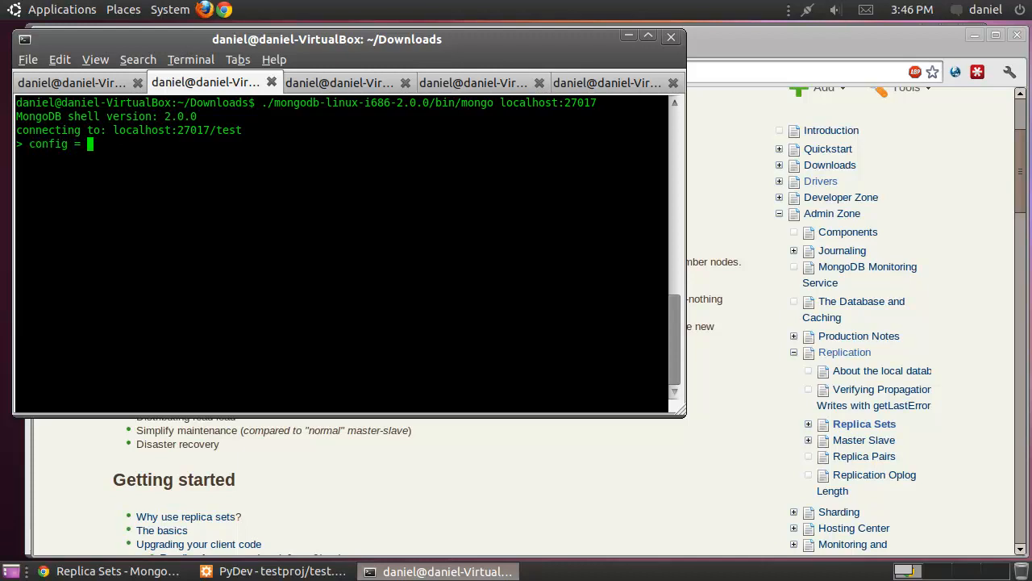
pyautogui.write('{')
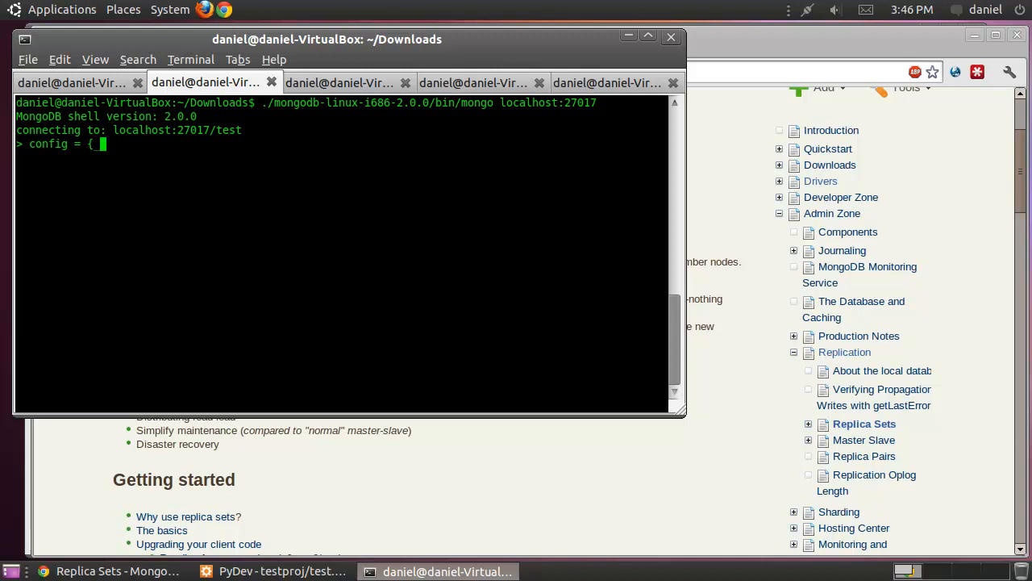
pyautogui.write("_id: 're")
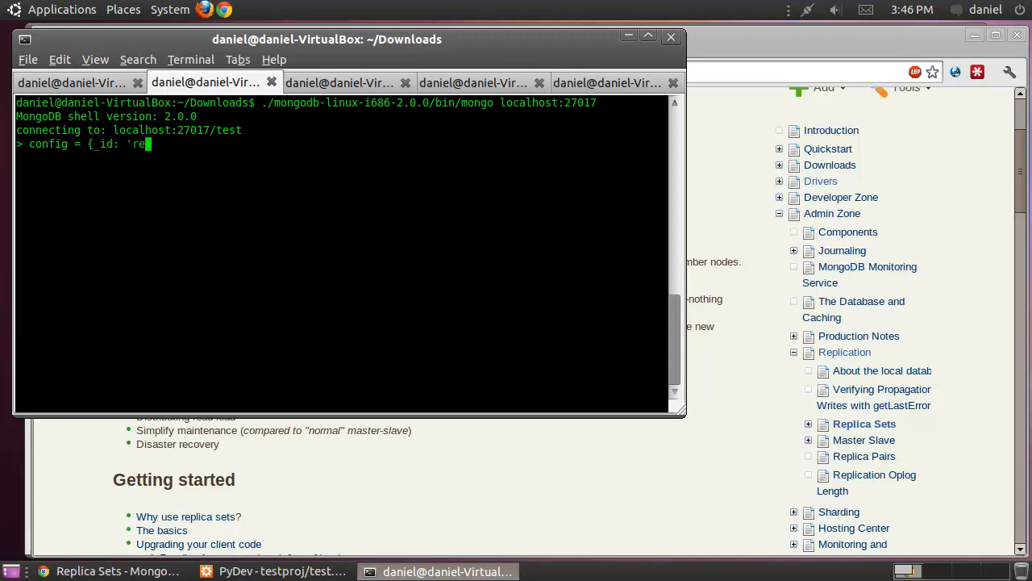
pyautogui.write('myrep')
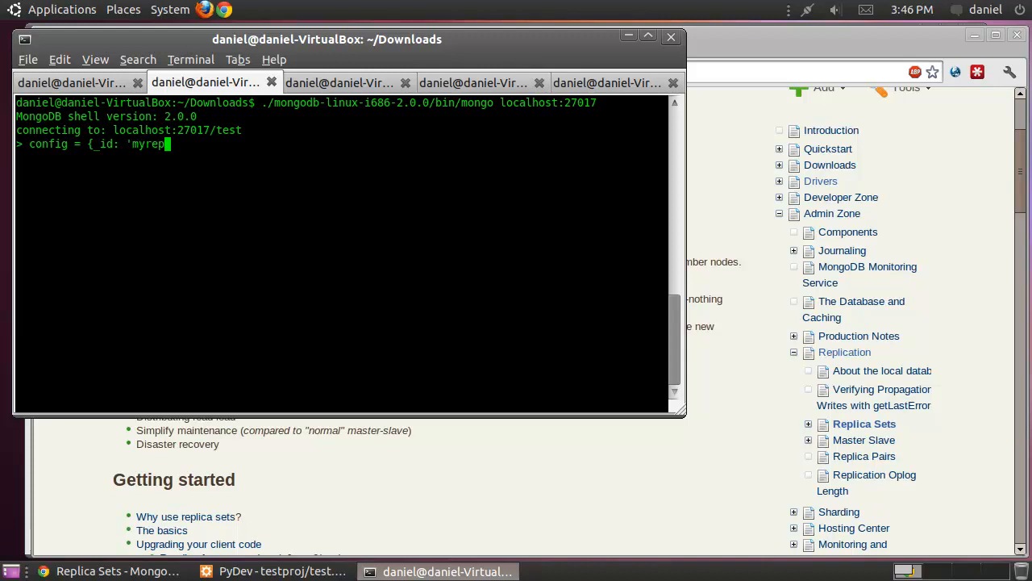
pyautogui.write("set',")
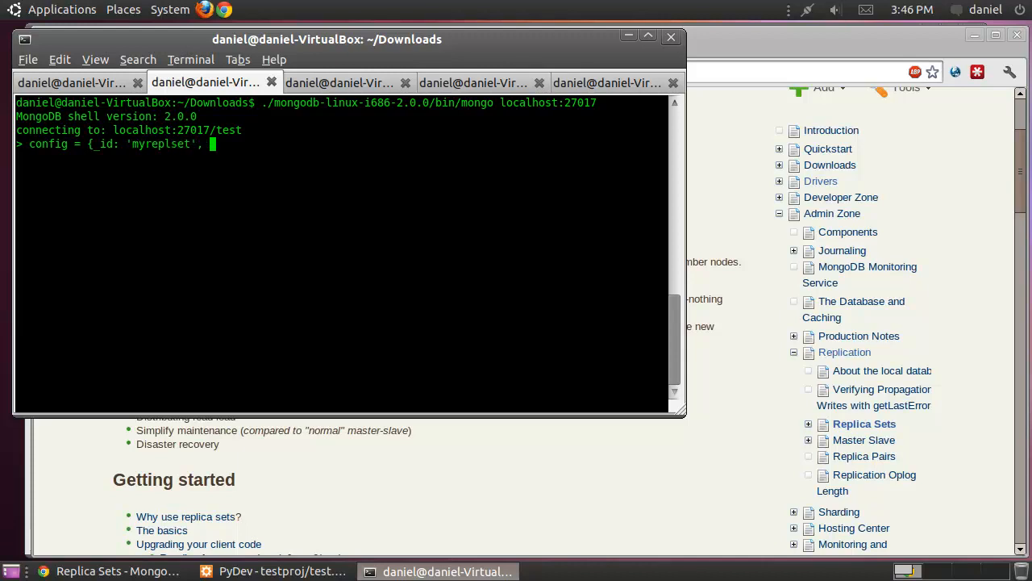
pyautogui.write('members')
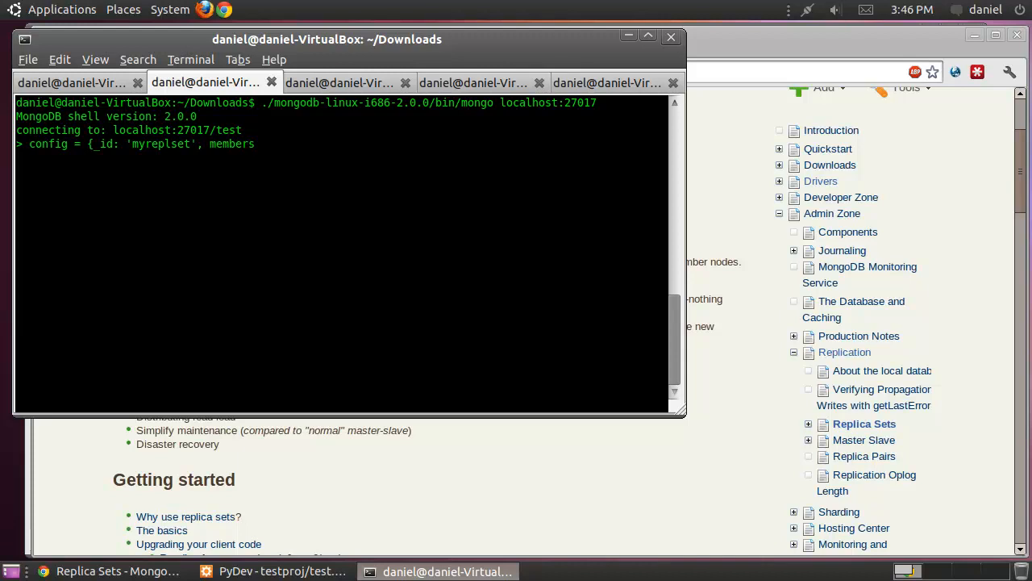
pyautogui.write('[')
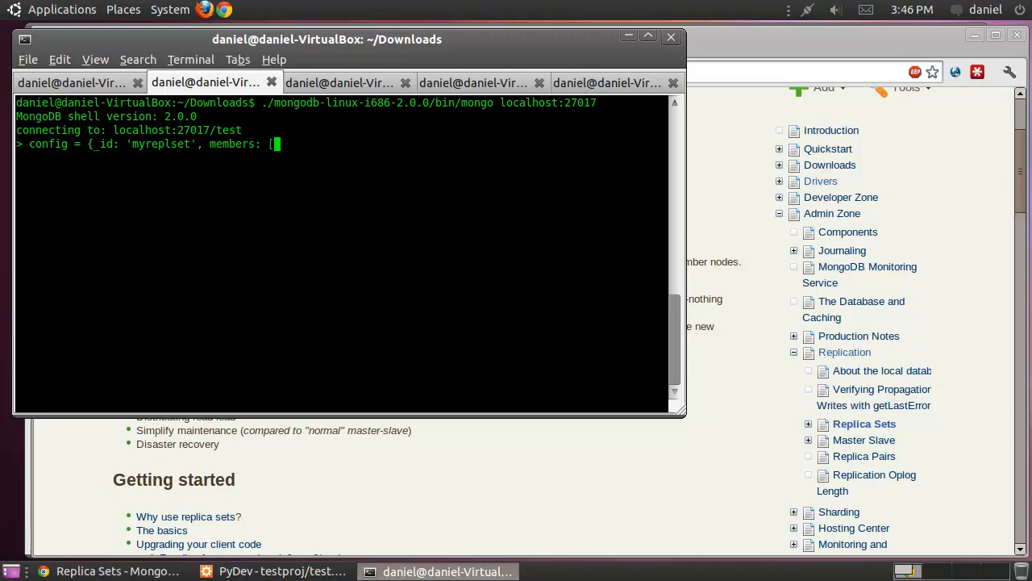
pyautogui.write(']')
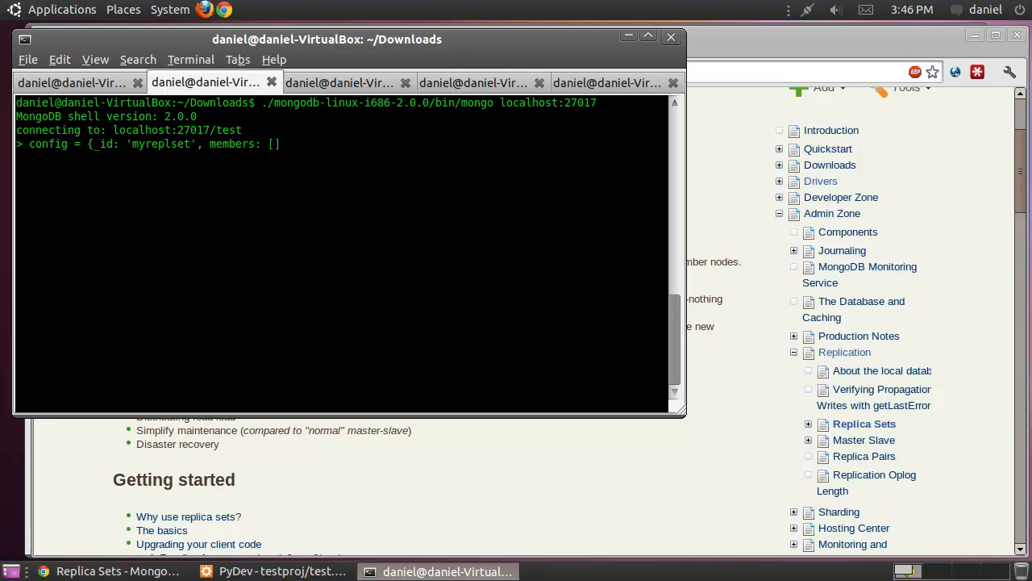
pyautogui.write('}')
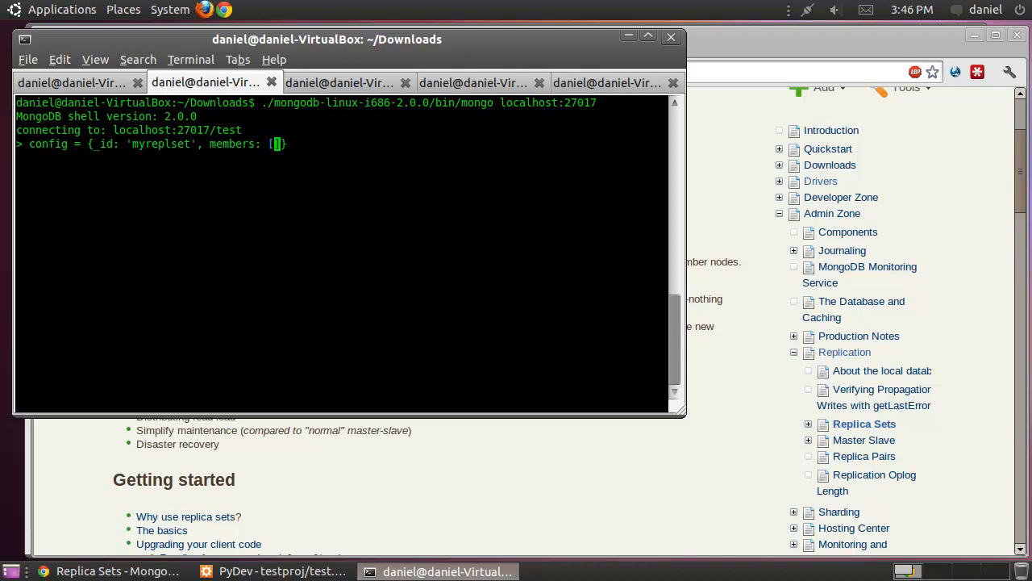
# Step: Fill in members _id 0–2 on localhost:27017, 27018 and 27019 and evaluate the config
pyautogui.write('{},')
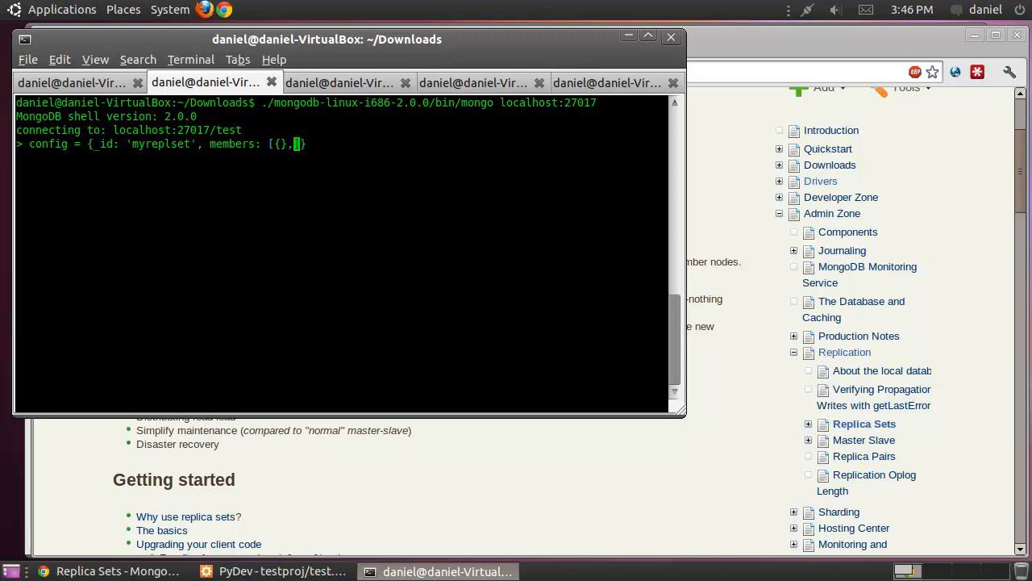
pyautogui.write('{}')
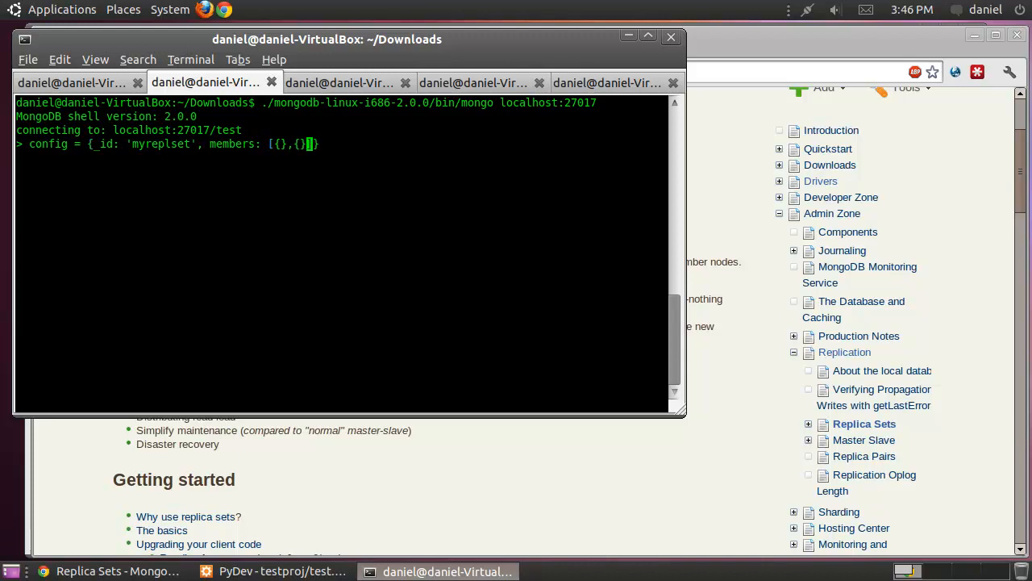
pyautogui.write(',{}')
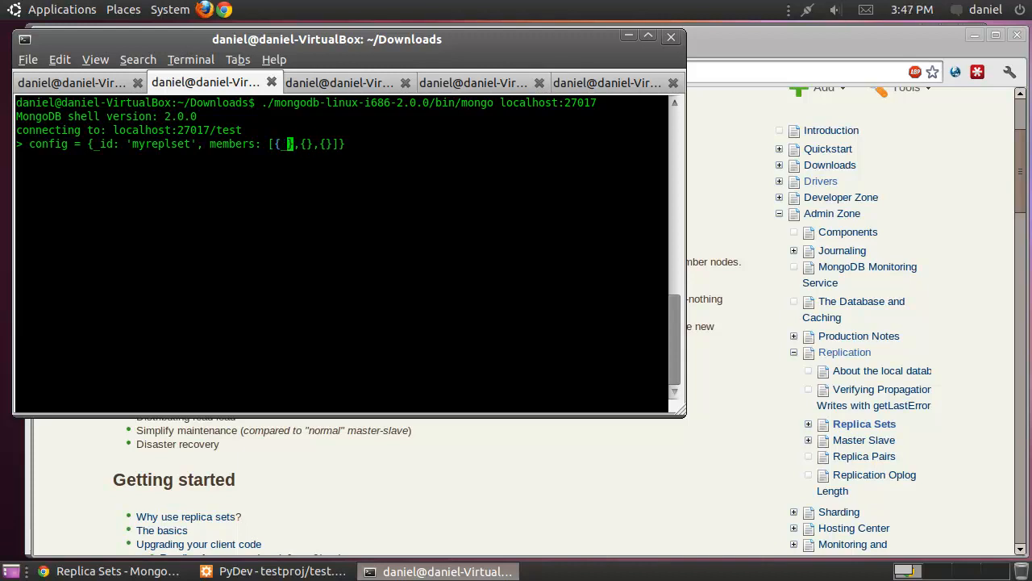
pyautogui.write('_id: 0,')
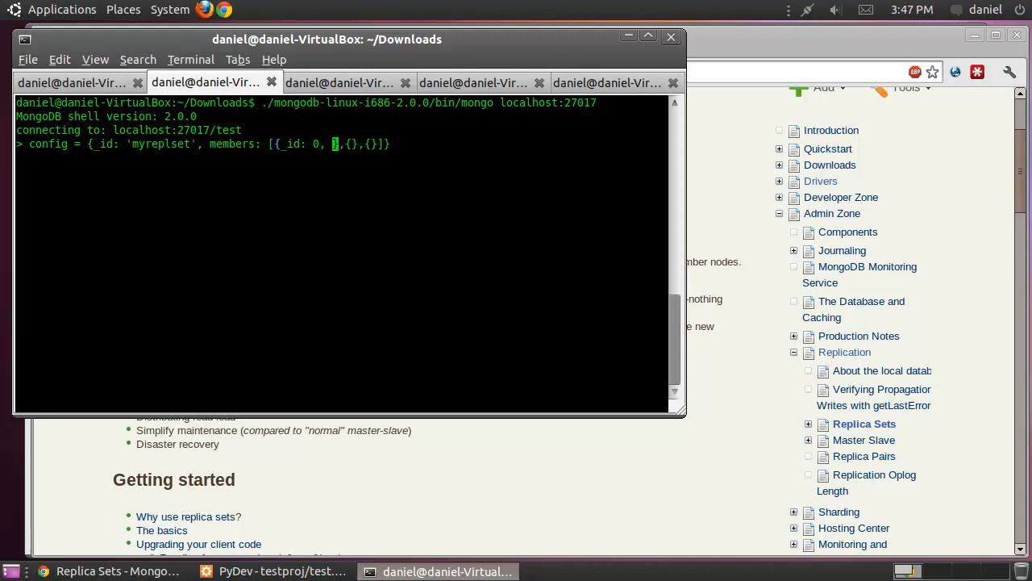
pyautogui.write("host: '")
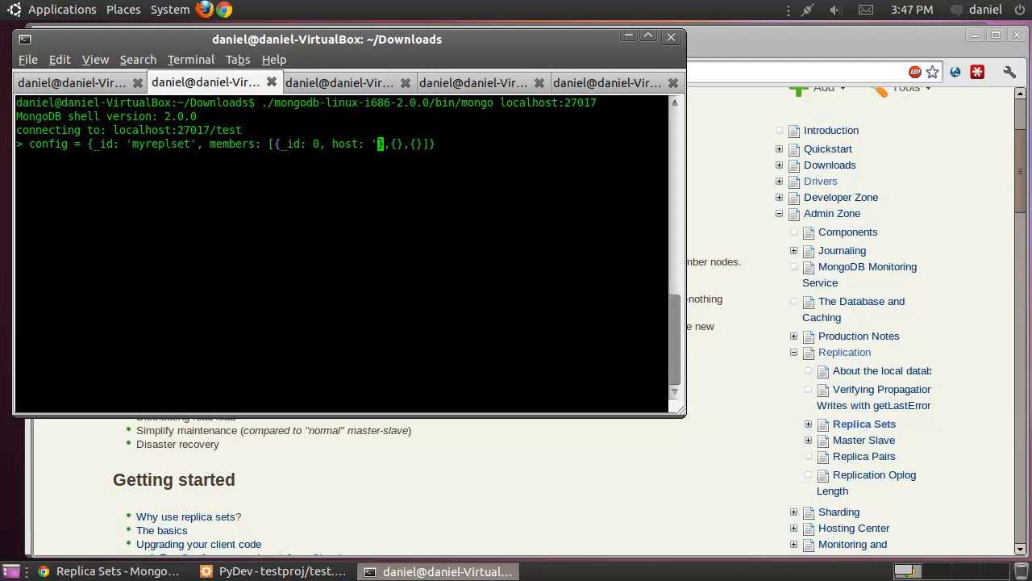
pyautogui.write("localhost:27017'},{_id: 1, host: 'localhost:27018'},{_id: 2, host: 'localhost:27019")
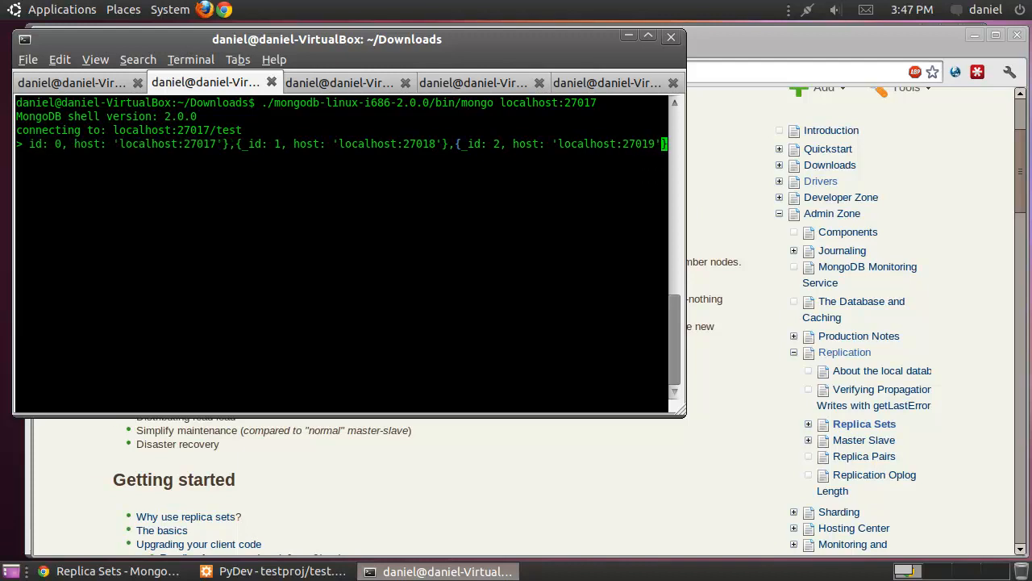
pyautogui.press('Return')
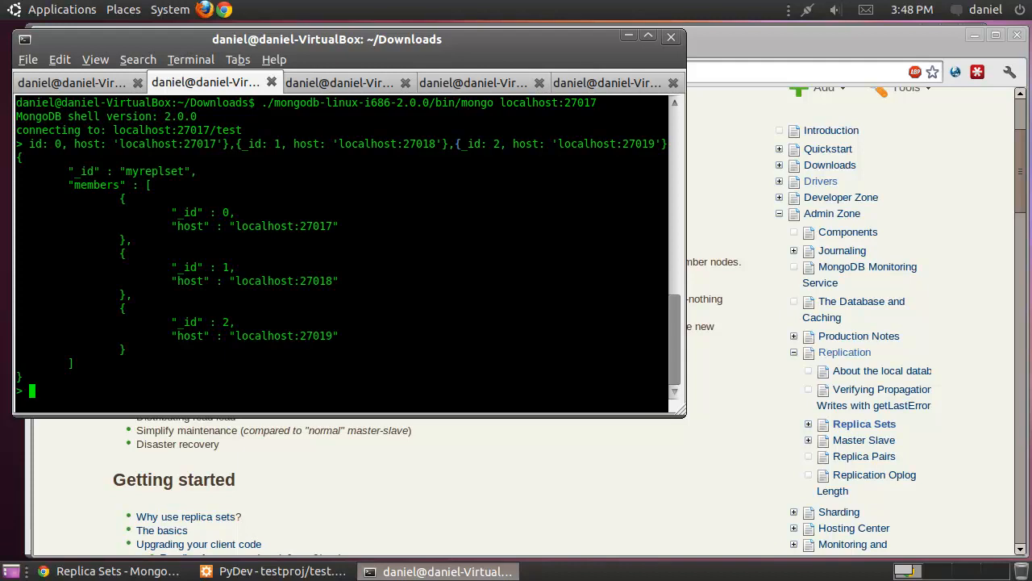
# Step: Run rs.initiate(config) so the shell reports the config saved locally with ok 1
pyautogui.write('rs')
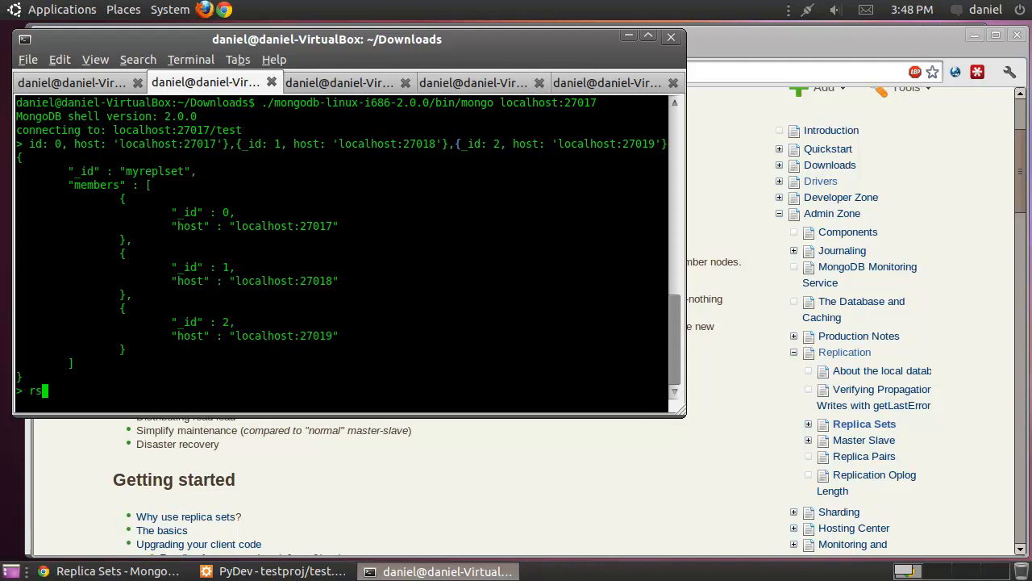
pyautogui.write('.init')
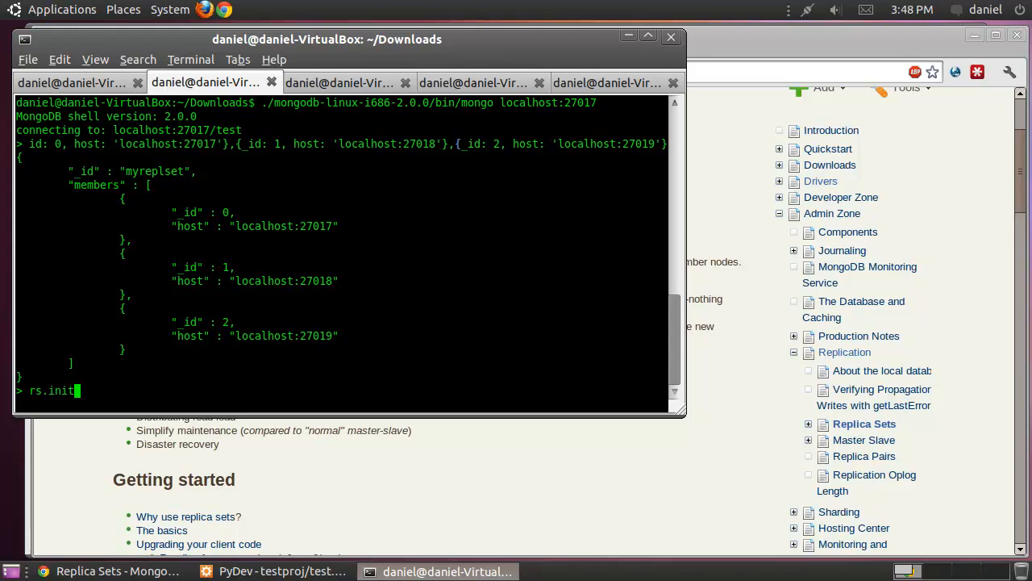
pyautogui.write('iate(config')
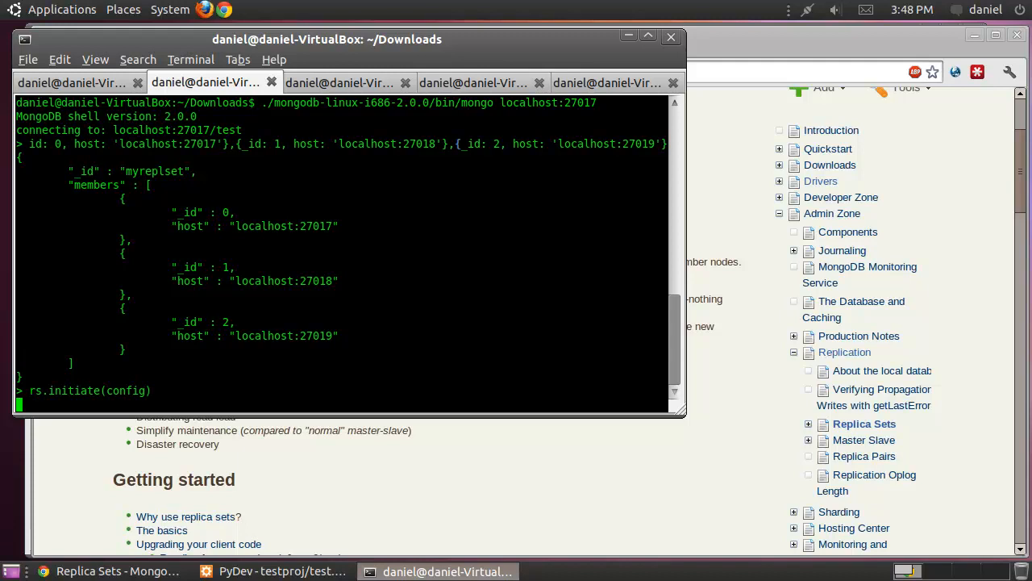
pyautogui.press('Return')
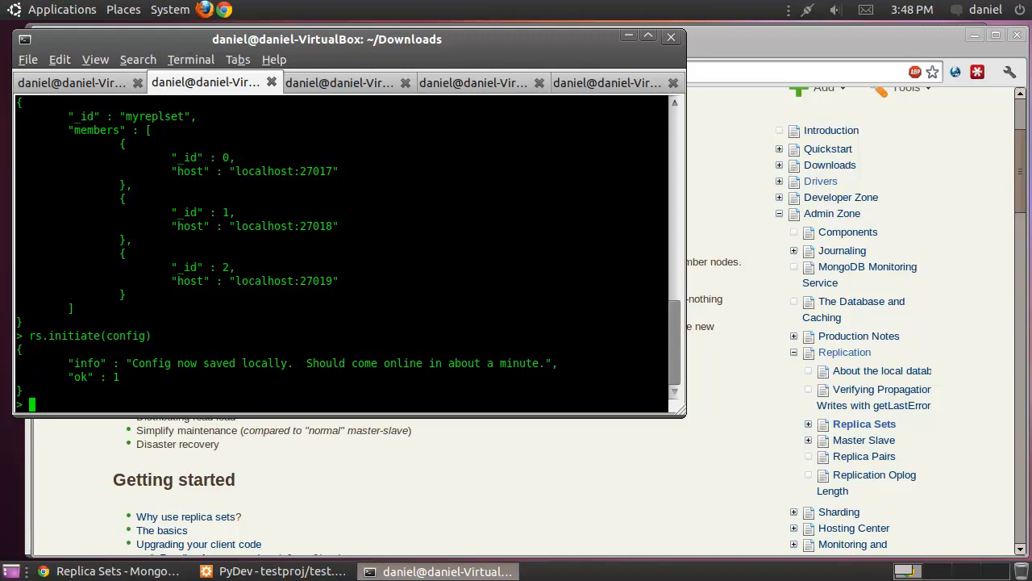
pyautogui.write('rs')
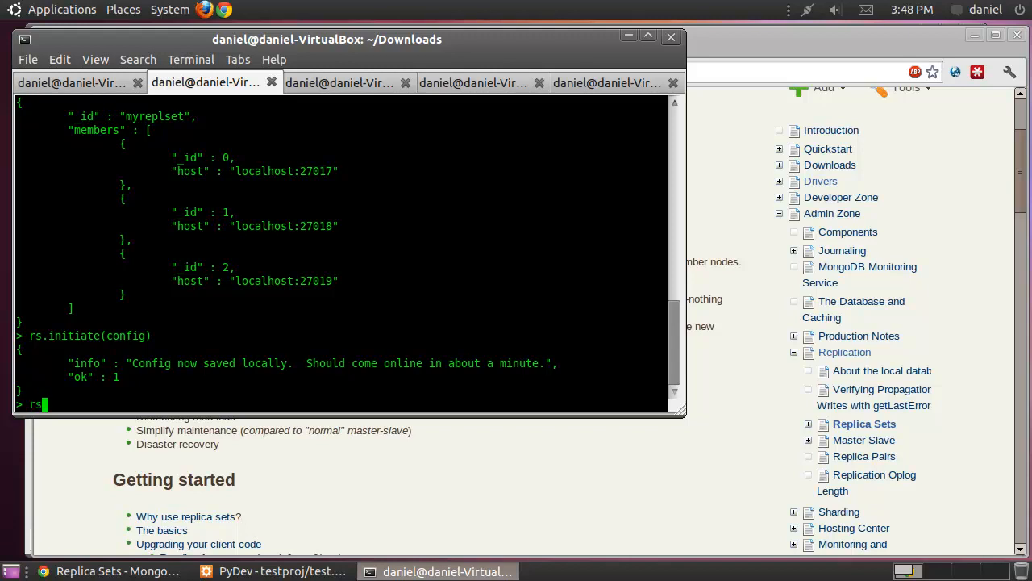
# Step: Run rs.status() and scroll through the member states of localhost:27017–27019 ending with ok 1
pyautogui.write('.status')
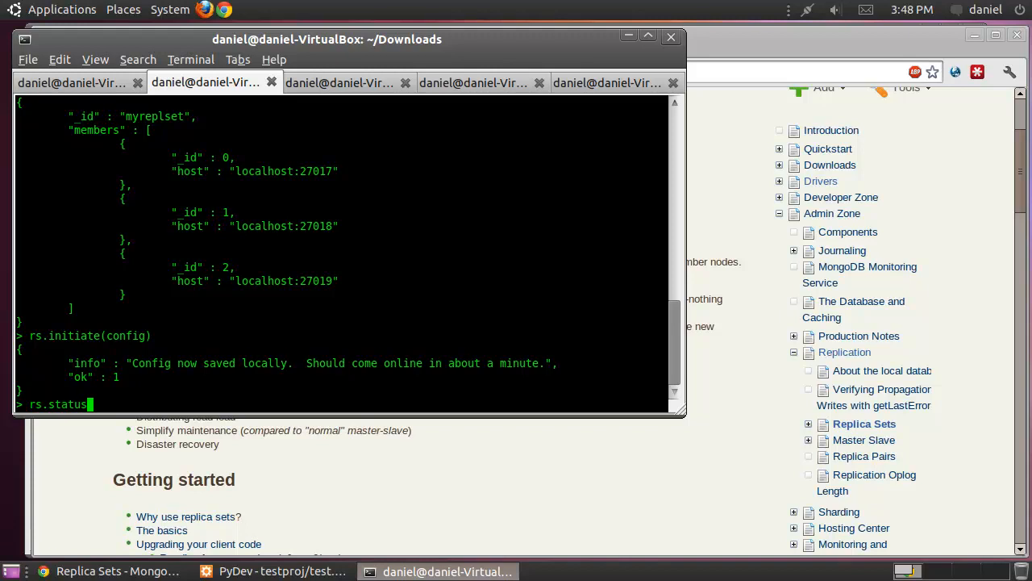
pyautogui.write('()')
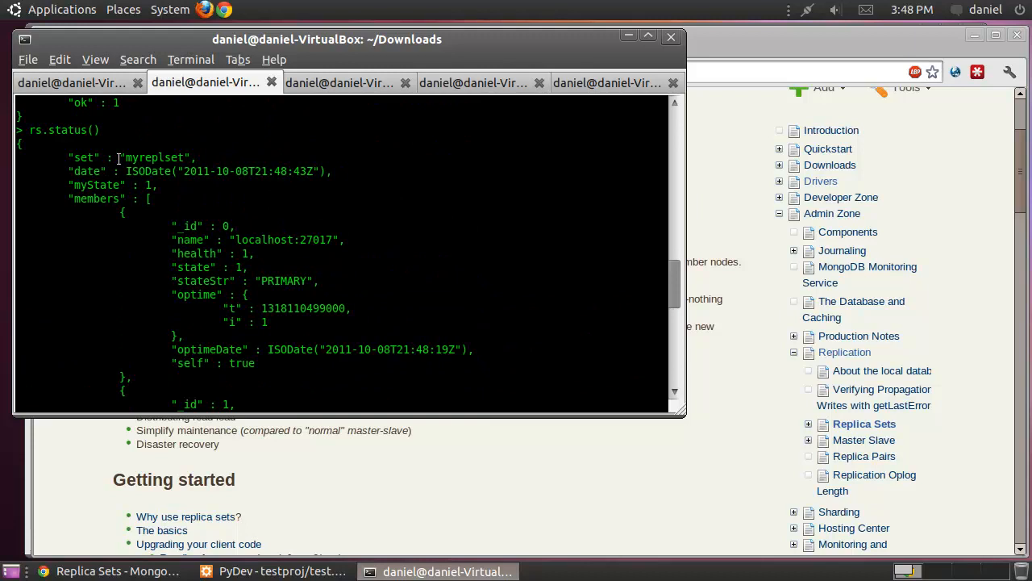
pyautogui.scroll(-3)
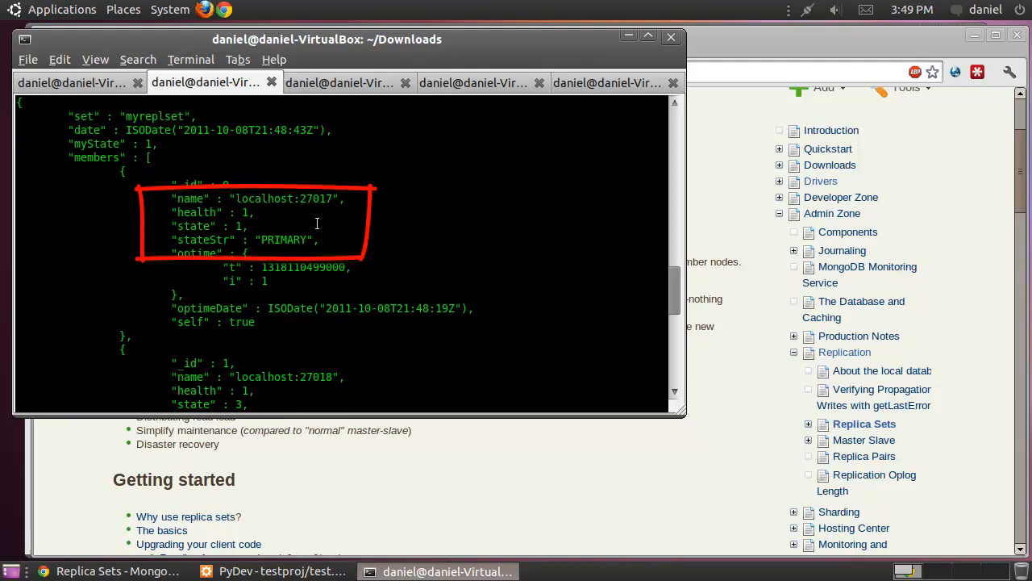
pyautogui.moveTo(296, 242)
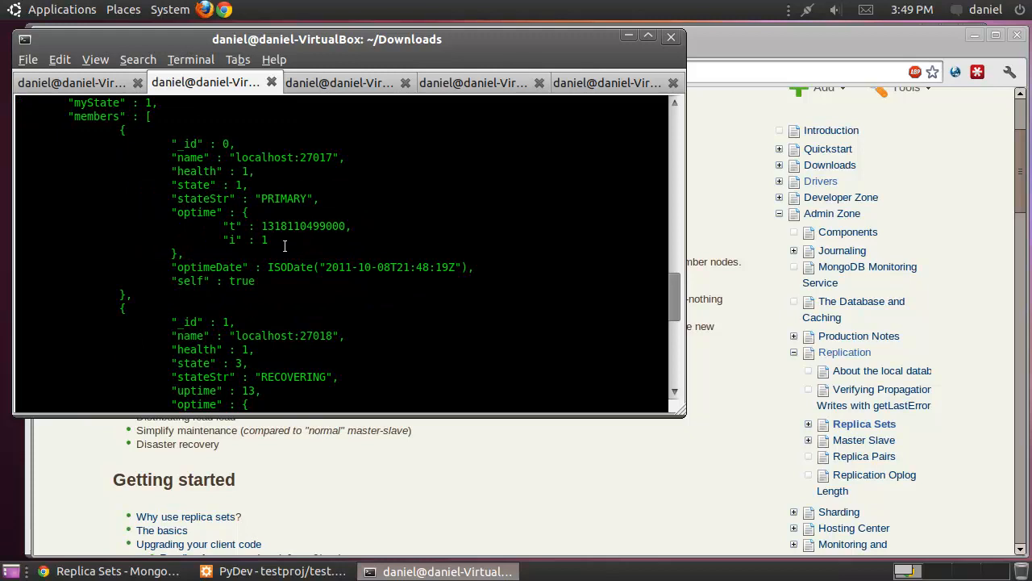
pyautogui.scroll(-3)
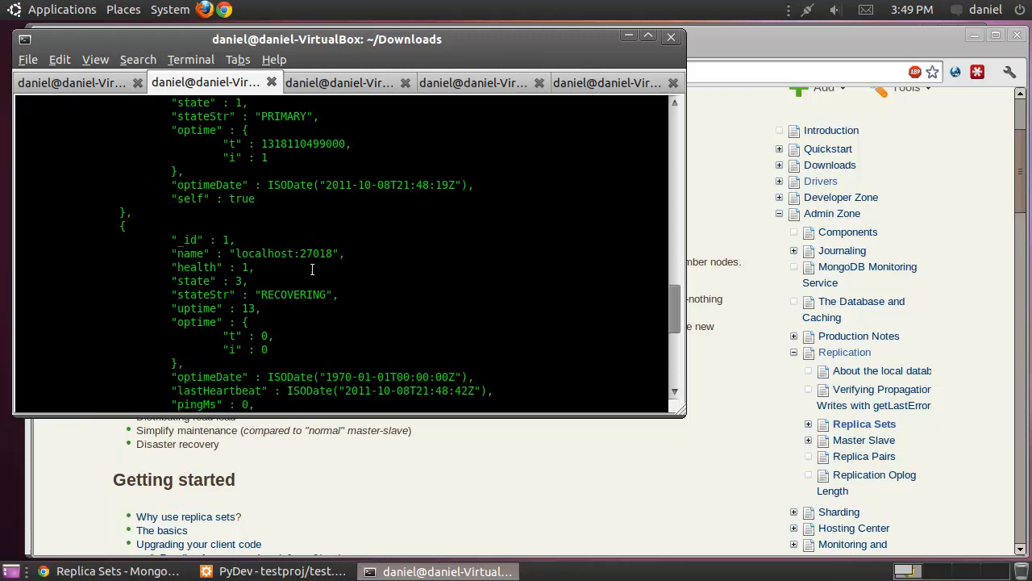
pyautogui.scroll(-3)
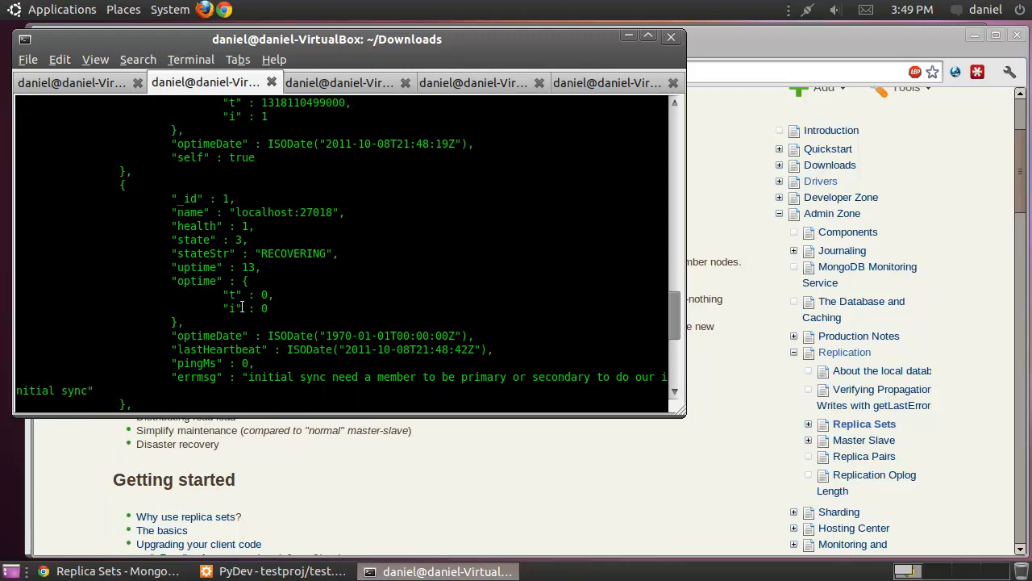
pyautogui.scroll(-3)
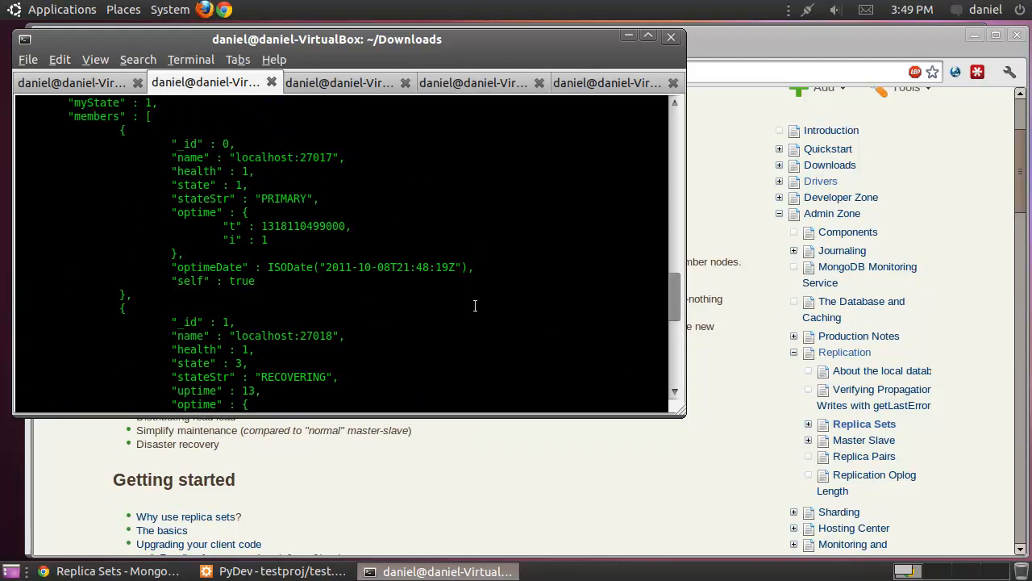
pyautogui.scroll(-3)
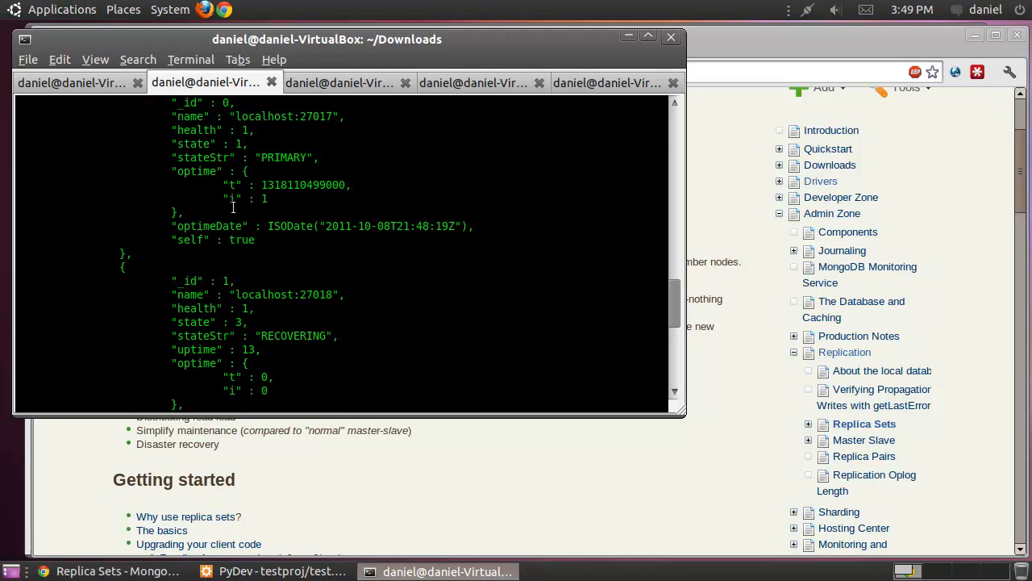
pyautogui.scroll(-3)
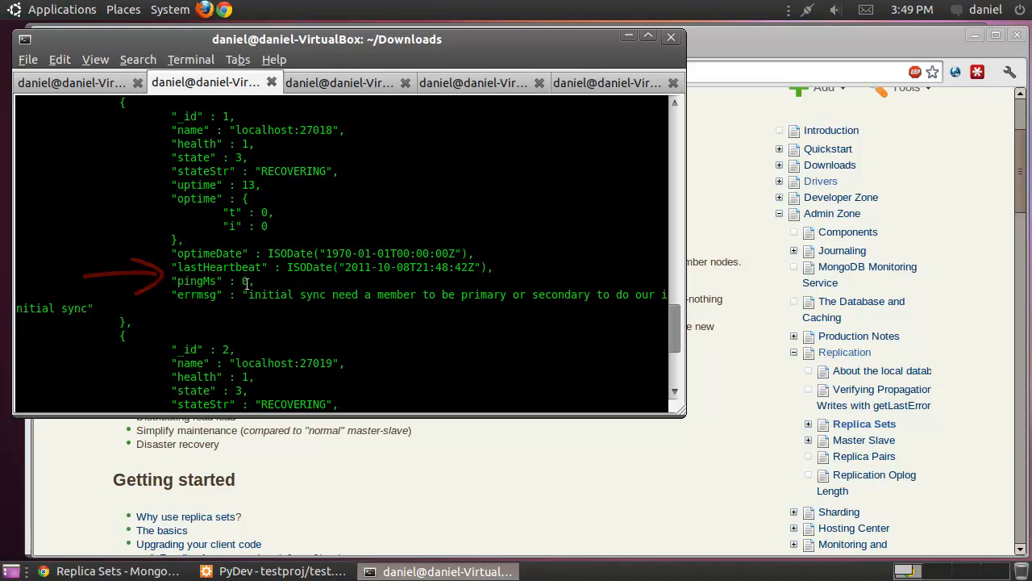
pyautogui.scroll(-3)
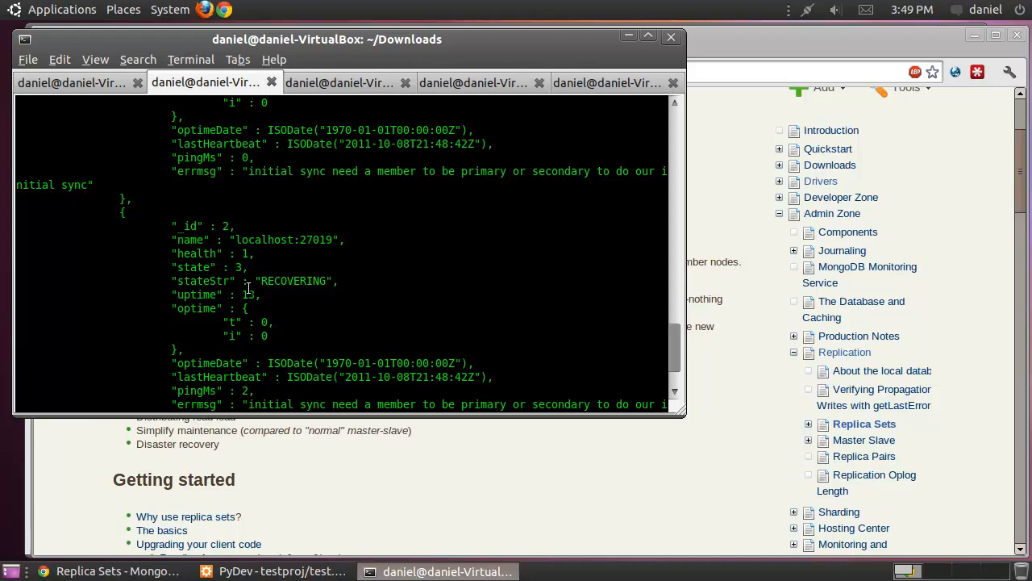
pyautogui.scroll(-3)
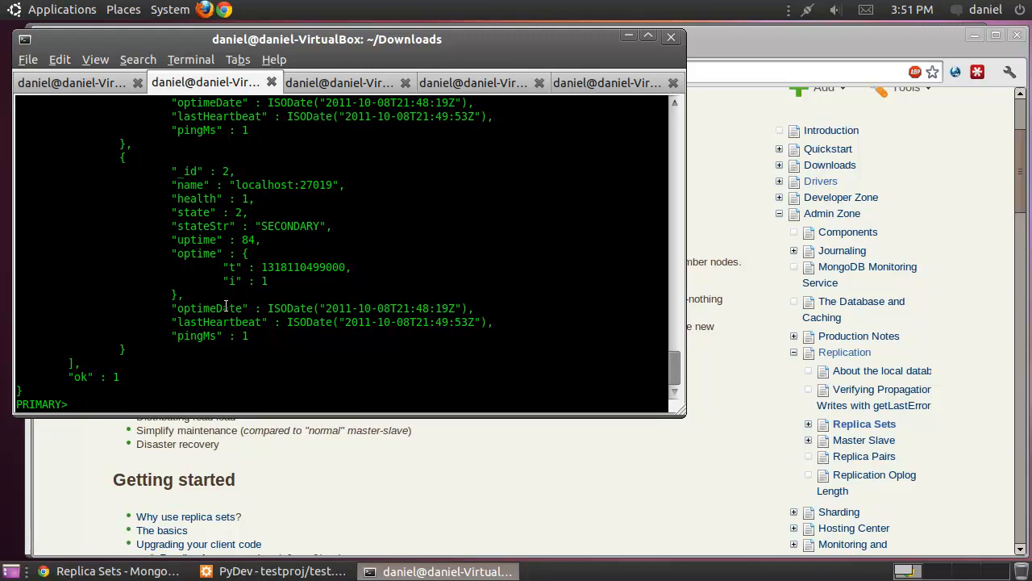
# Step: Save a mycol document with name 'Superman' and girlfriend 'Lois Lane' on the primary
pyautogui.write('db.myco')
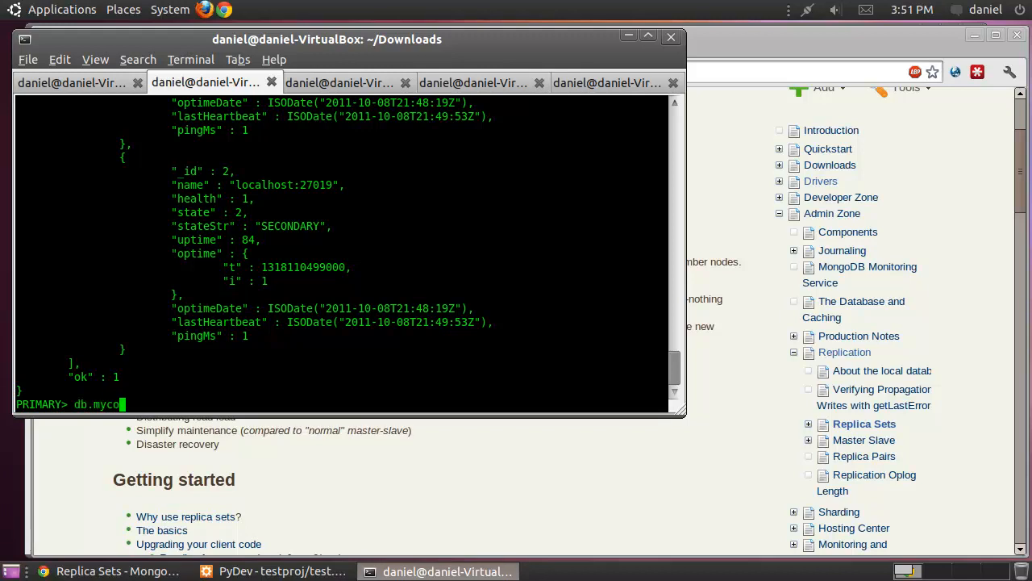
pyautogui.write('l.')
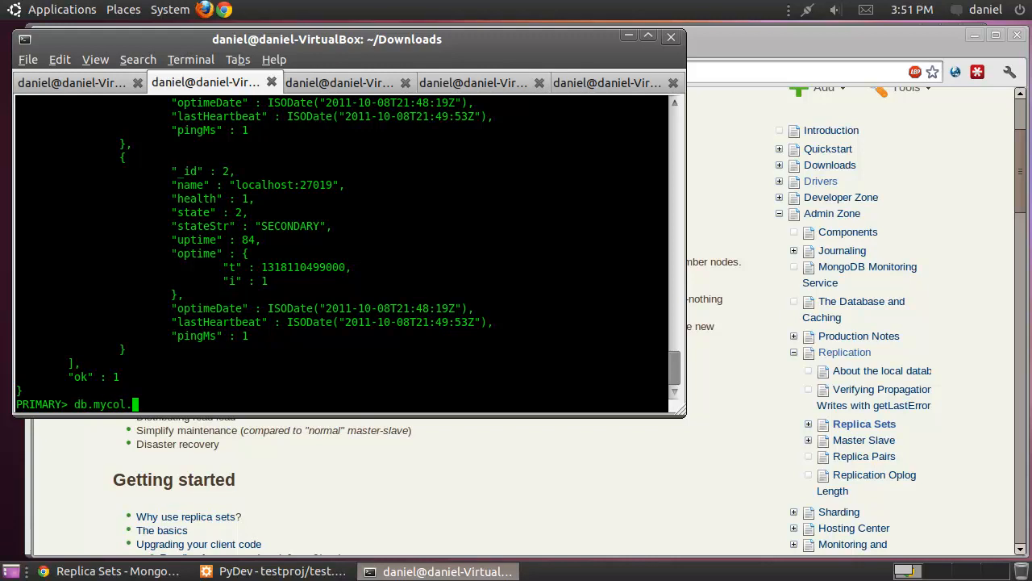
pyautogui.write('save(')
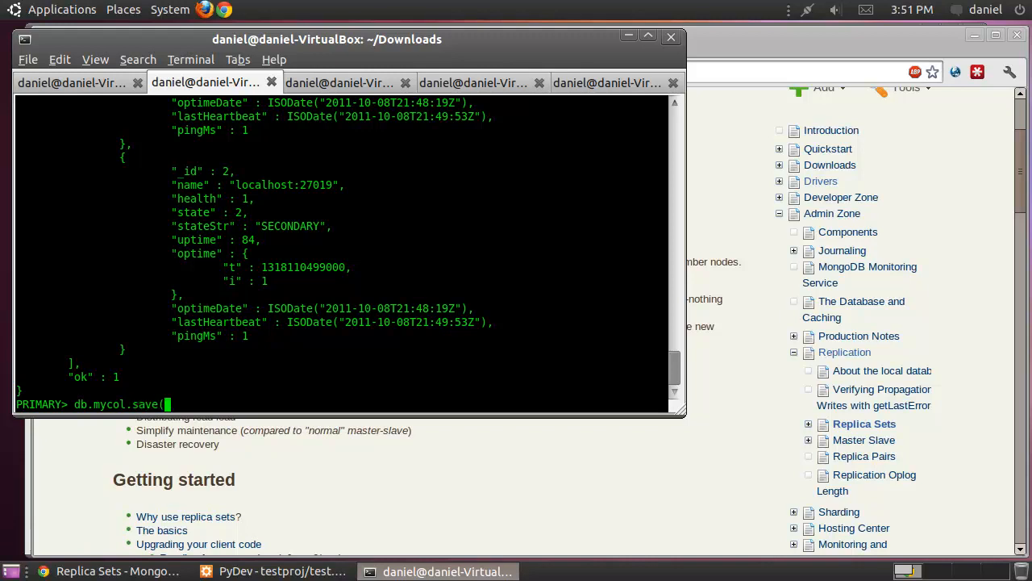
pyautogui.write('{')
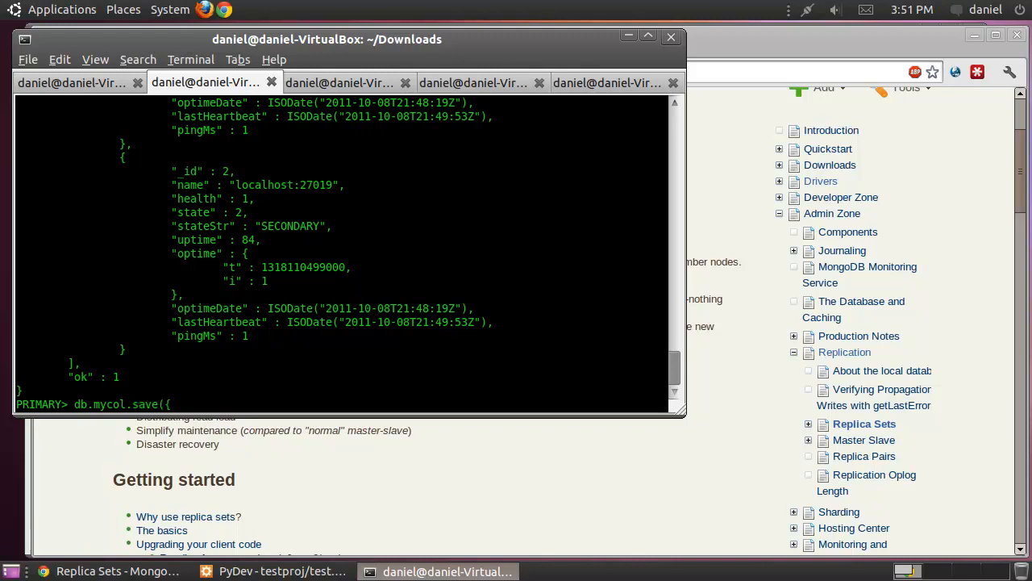
pyautogui.write("name: 'Superman', girl")
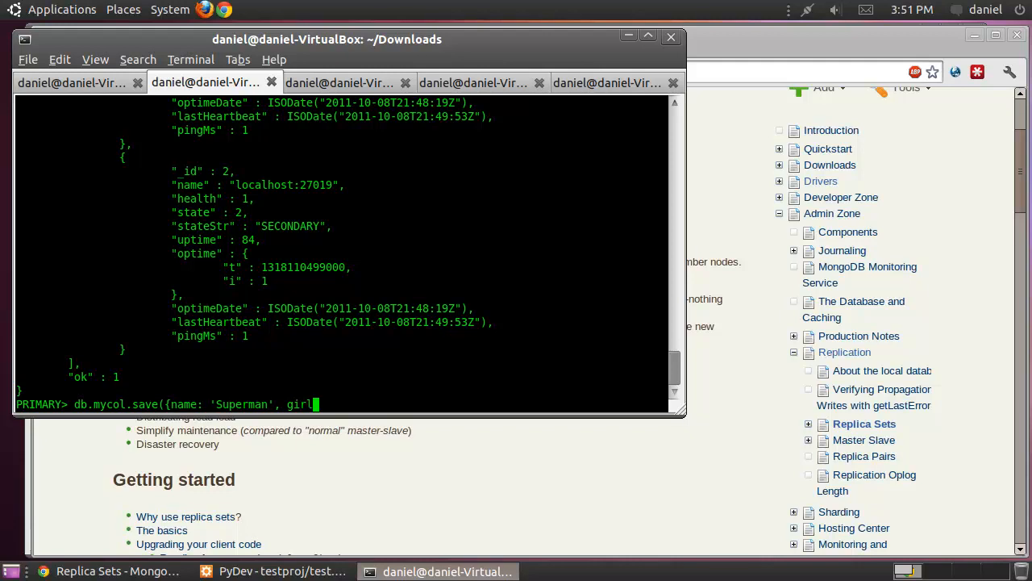
pyautogui.write('friend:')
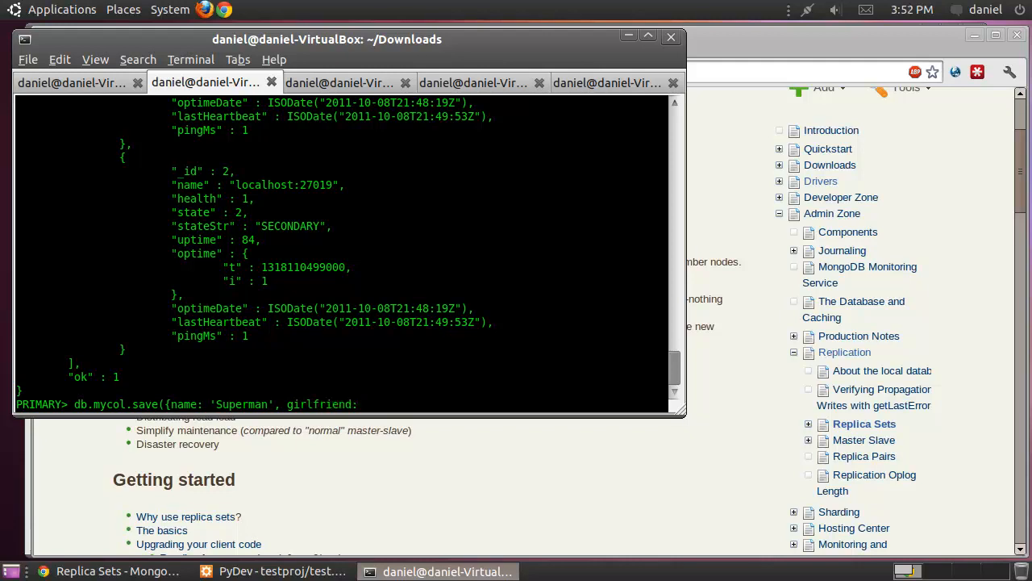
pyautogui.write("'Lois")
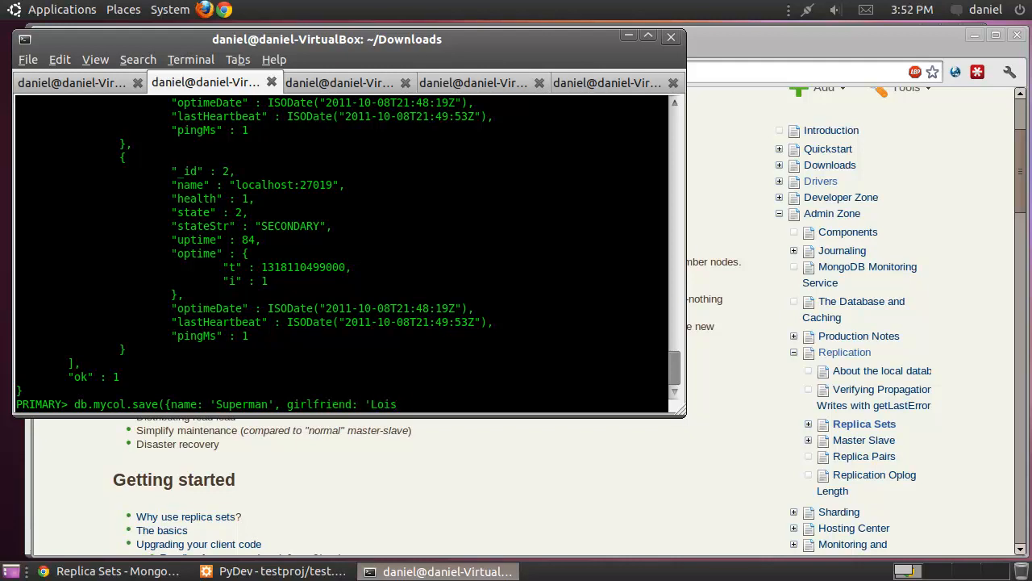
pyautogui.write('Lane')
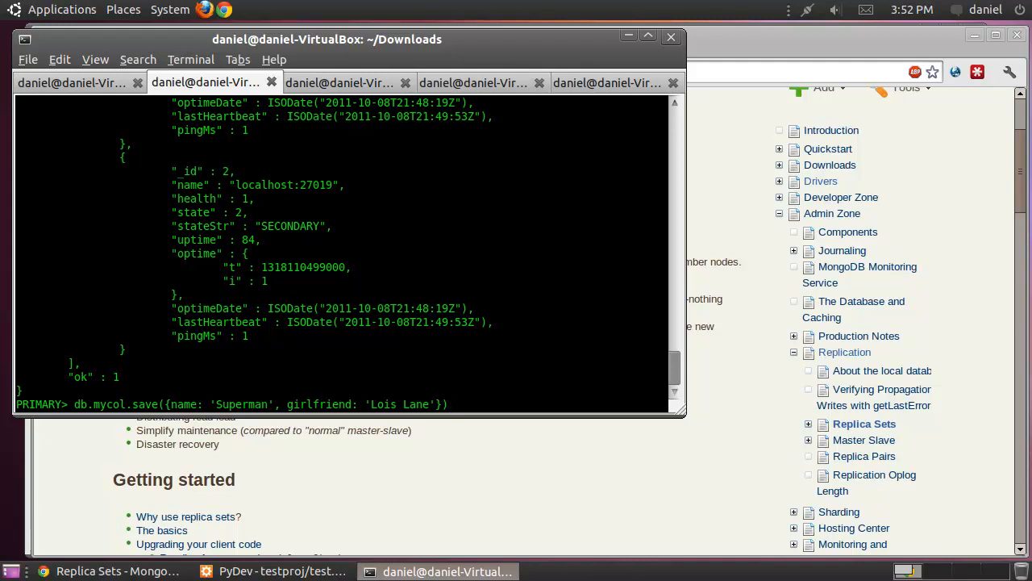
pyautogui.press('Return')
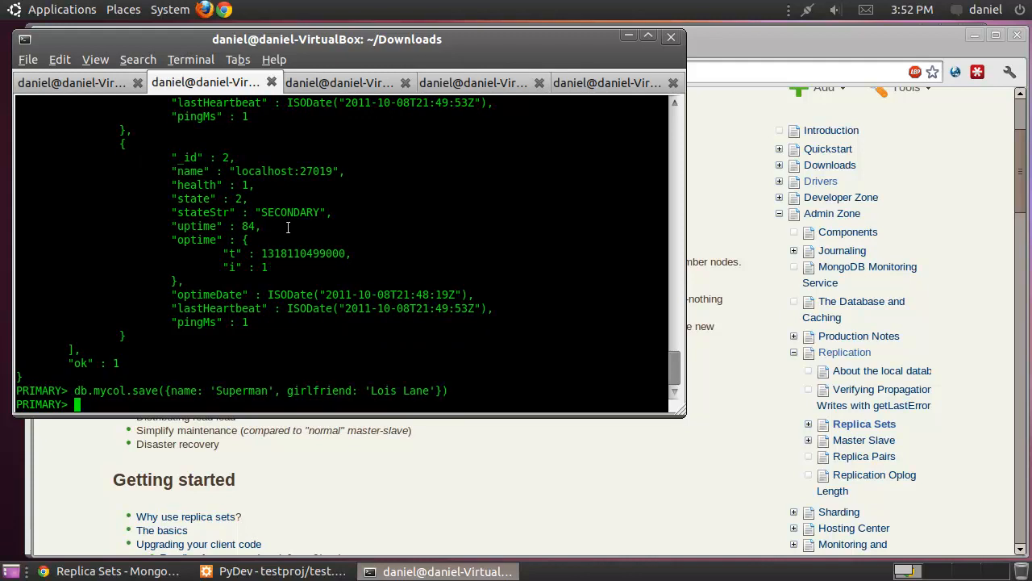
# Step: Run db.mycol.find() to list the Daniel and Superman documents
pyautogui.write('db.myc')
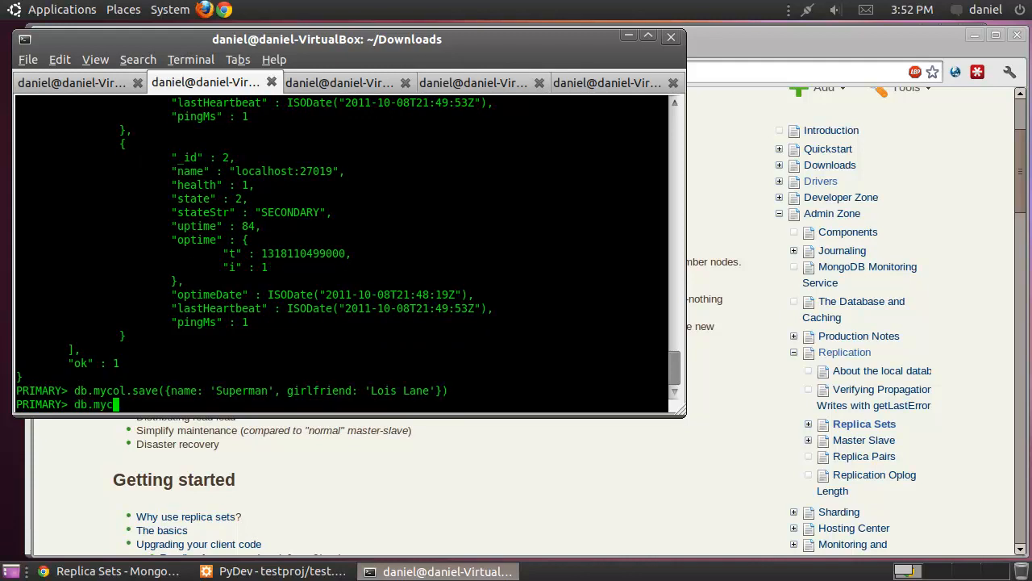
pyautogui.write('ol.find()')
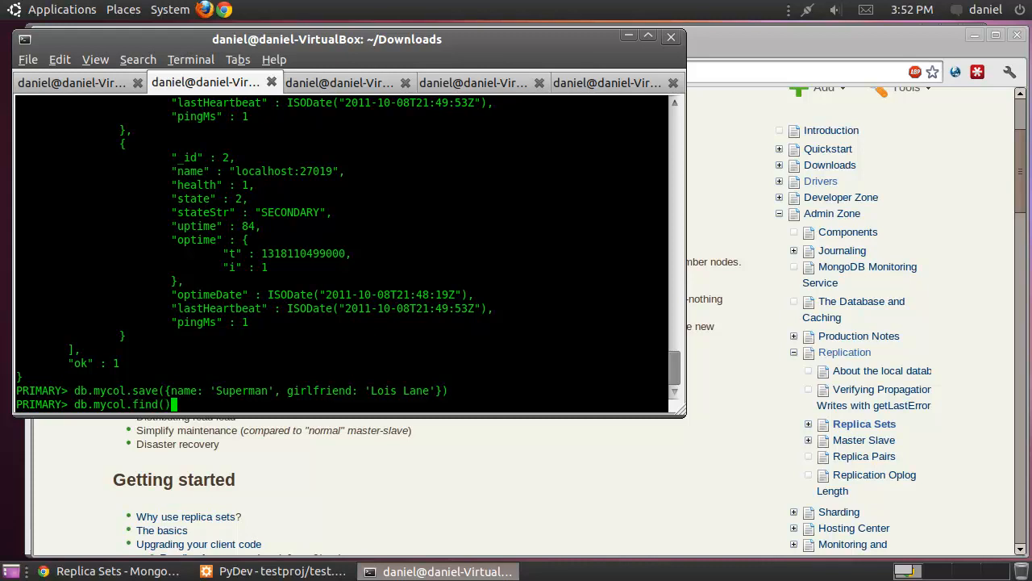
pyautogui.press('Return')
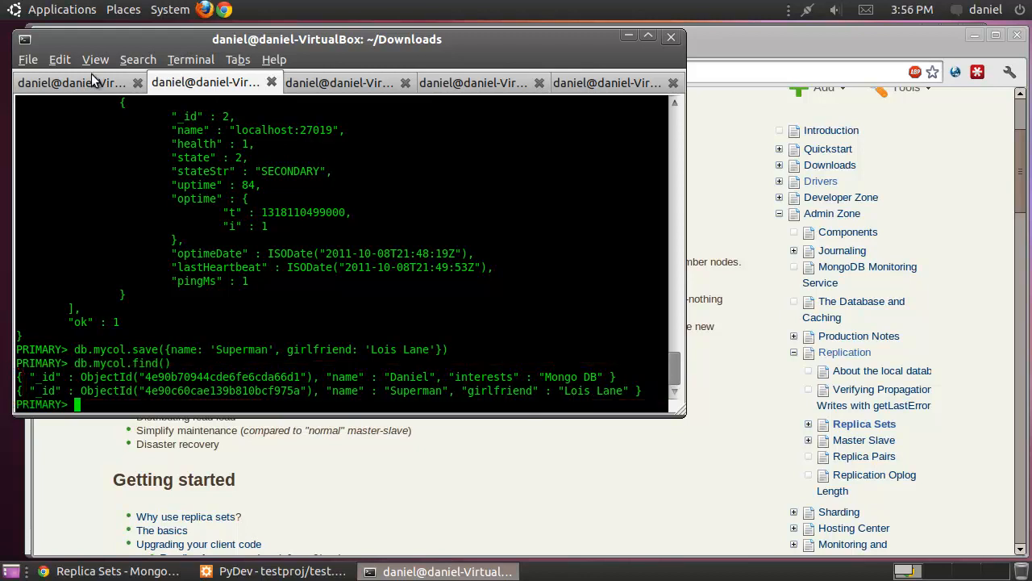
# Step: Connect a mongo shell in a new terminal tab to the secondary on localhost:27018
pyautogui.click(27, 58)
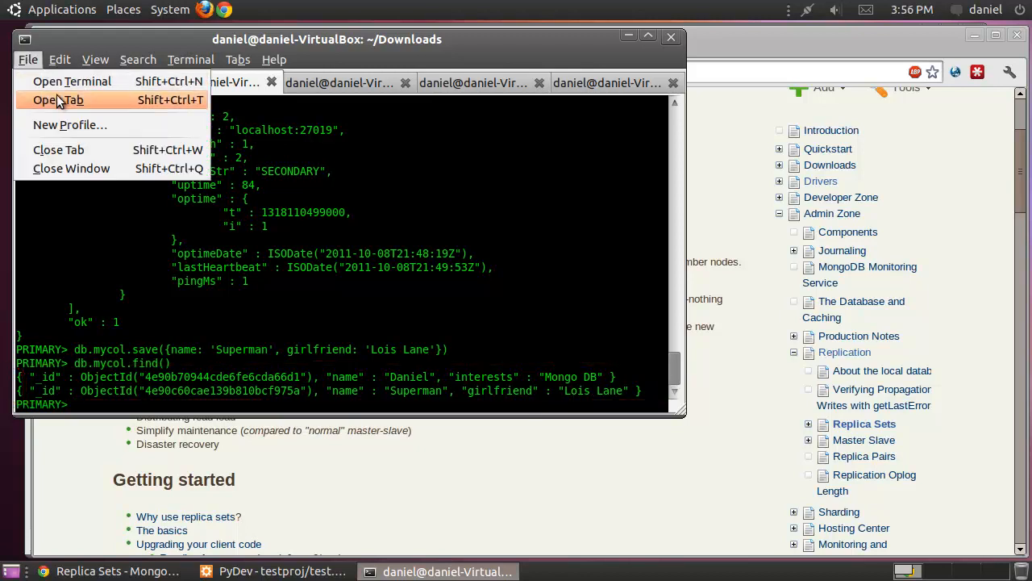
pyautogui.click(58, 100)
pyautogui.write('./mongodb-linux-i686-2.0.0/b')
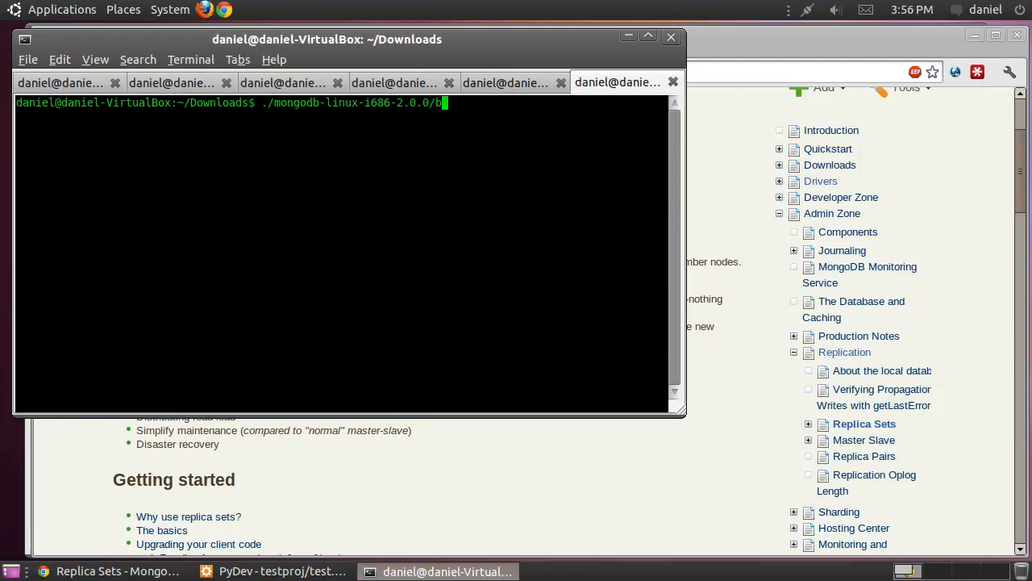
pyautogui.write('in/mongo')
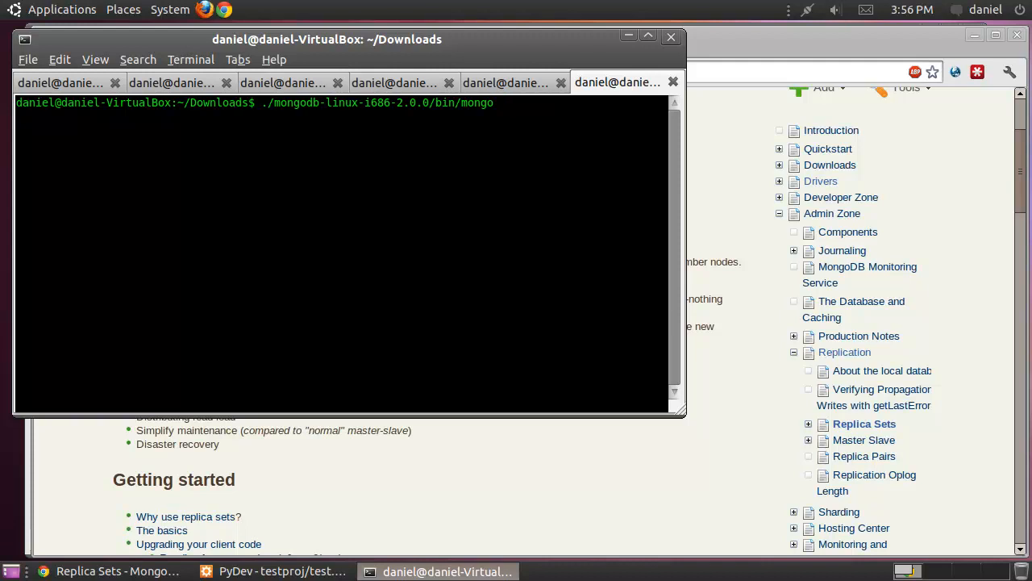
pyautogui.write('localhost')
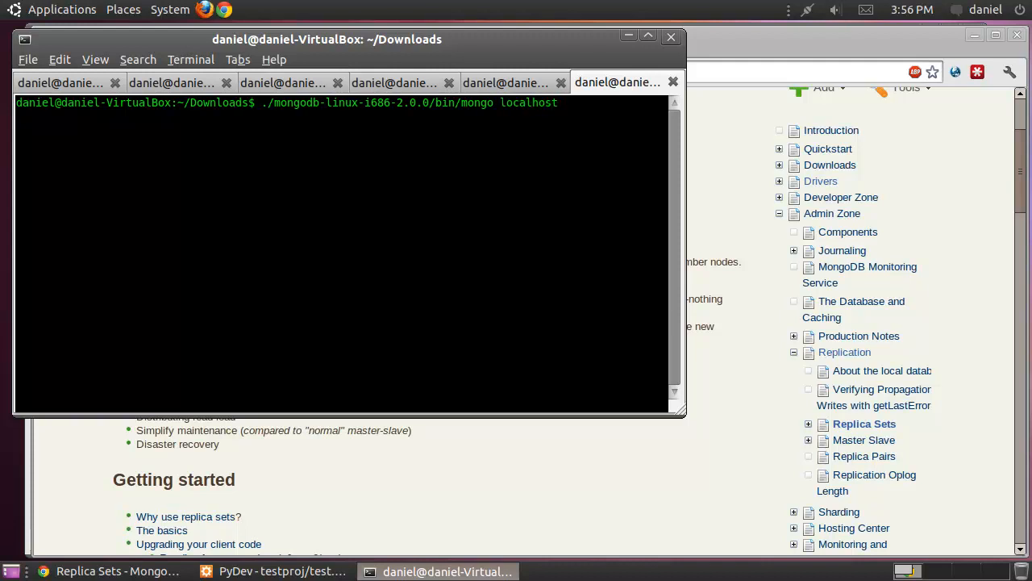
pyautogui.write(':27018')
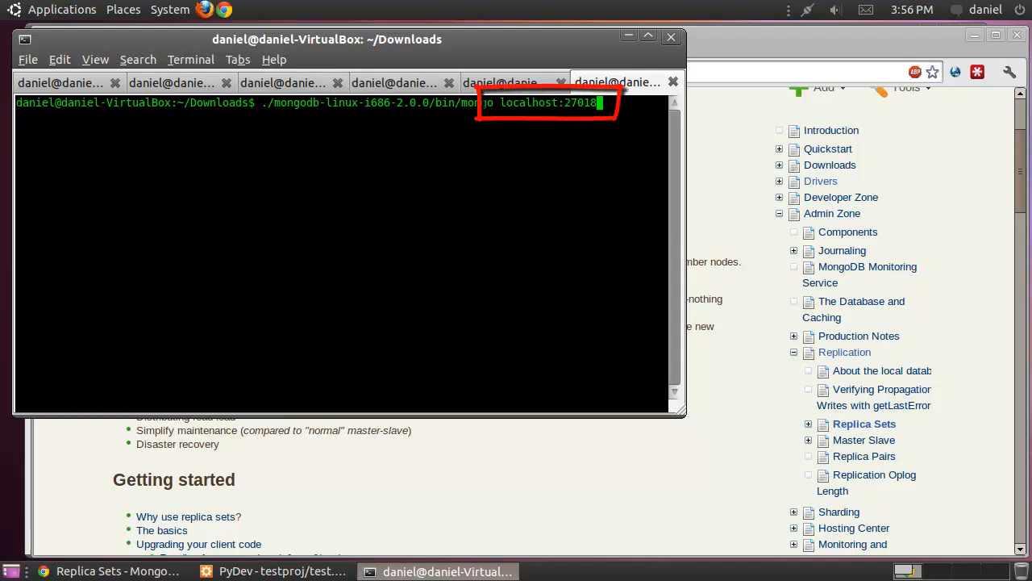
pyautogui.press('Return')
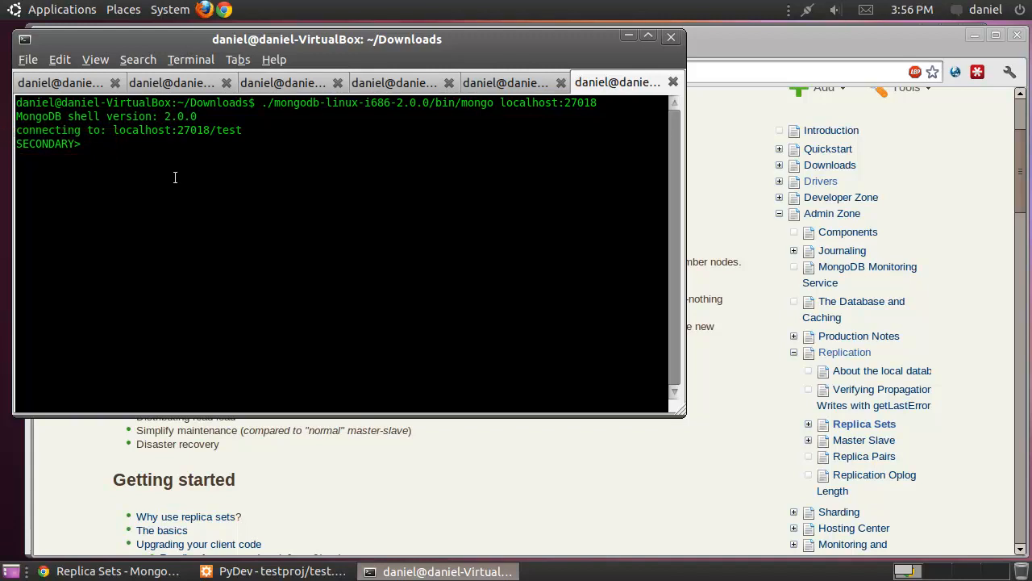
# Step: Query db.mycol.find() on the secondary and allow slave reads with rs.slaveOk()
pyautogui.write('db.')
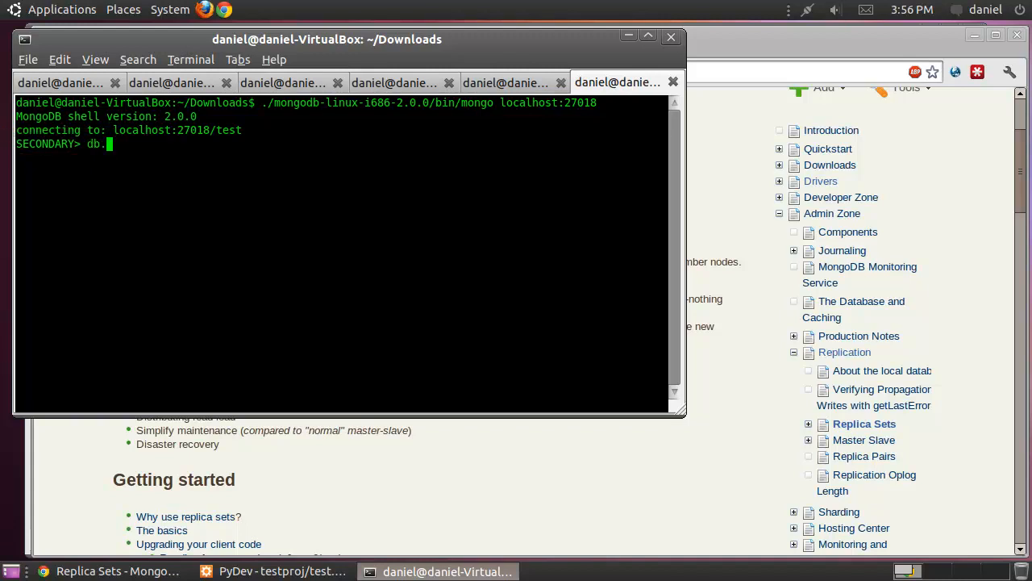
pyautogui.write('mycol.find(')
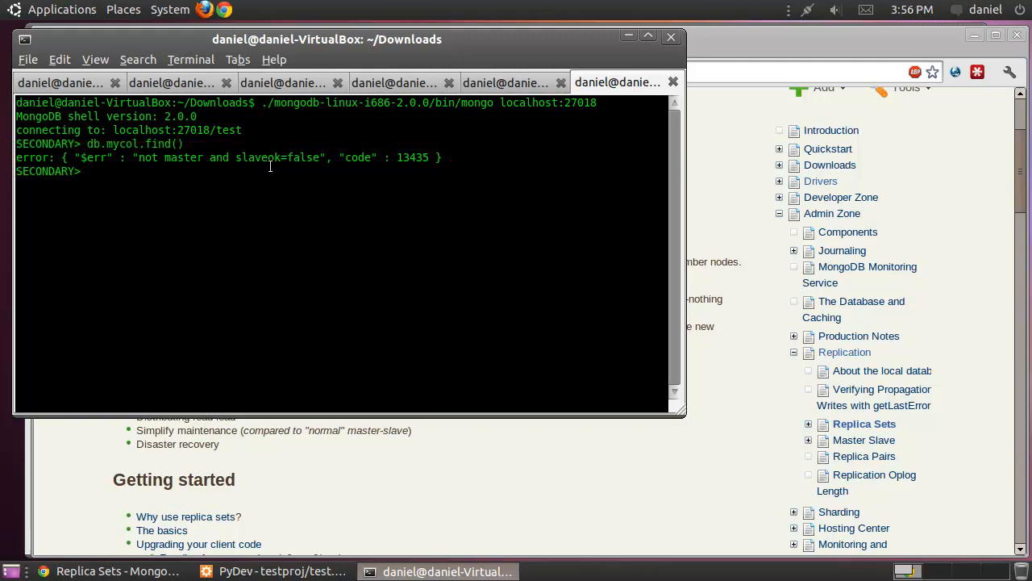
pyautogui.write('rs')
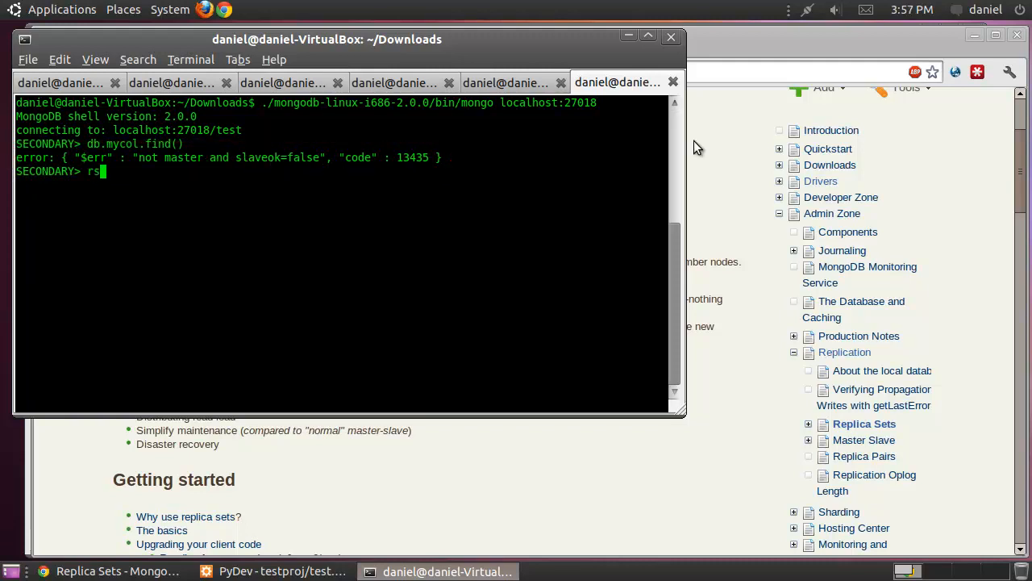
pyautogui.write('.')
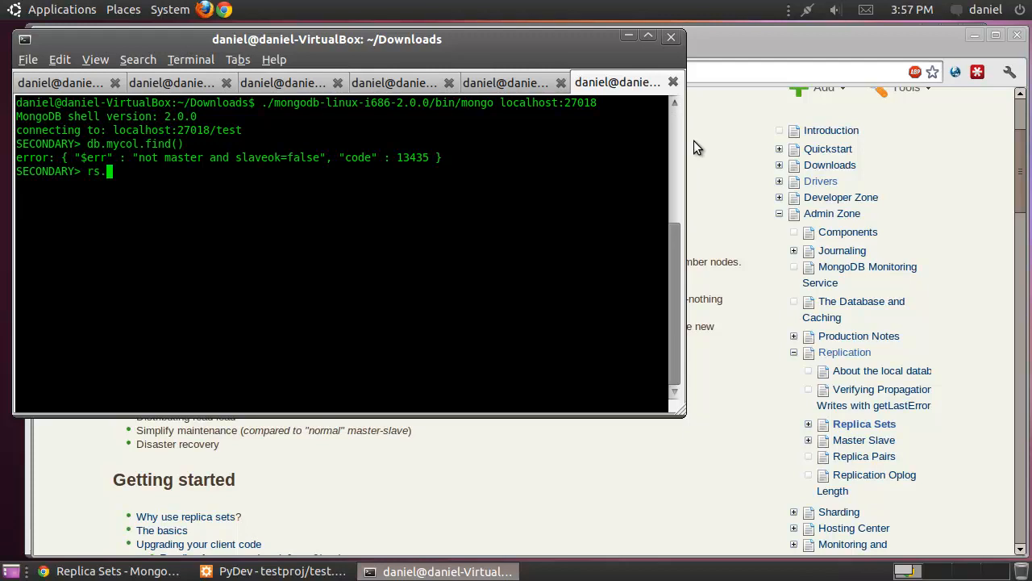
pyautogui.write('sla')
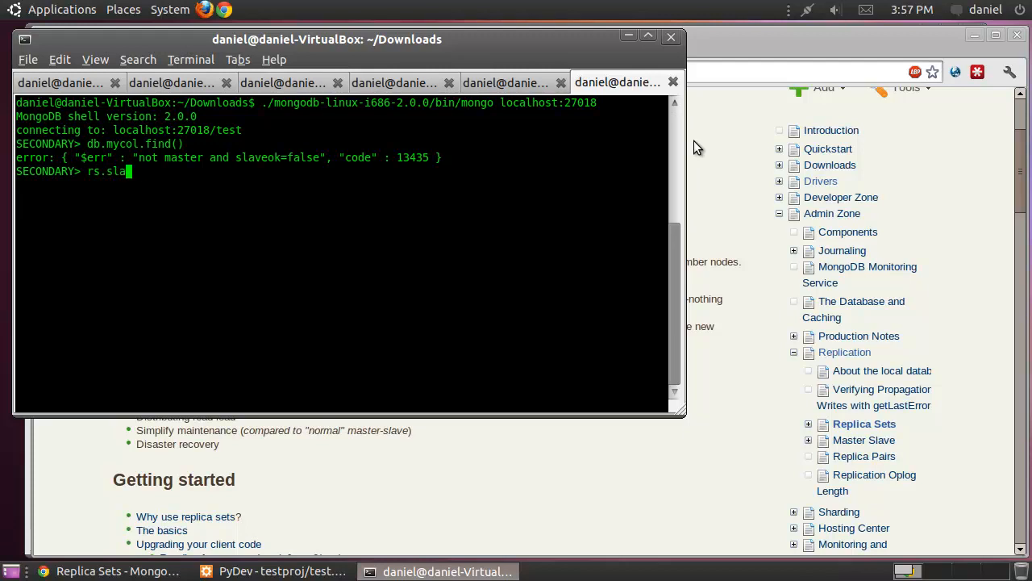
pyautogui.write('veOk()')
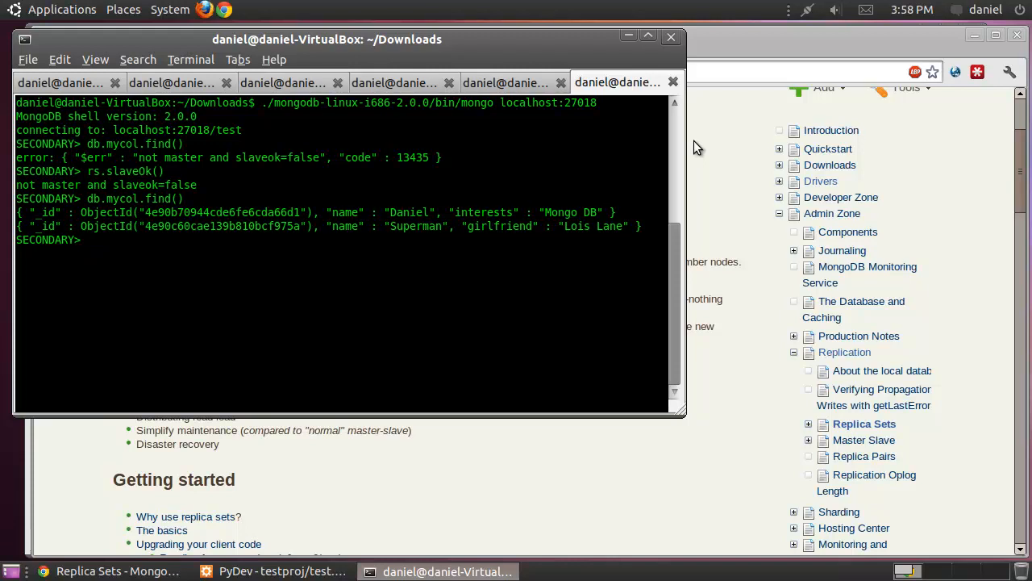
pyautogui.moveTo(179, 84)
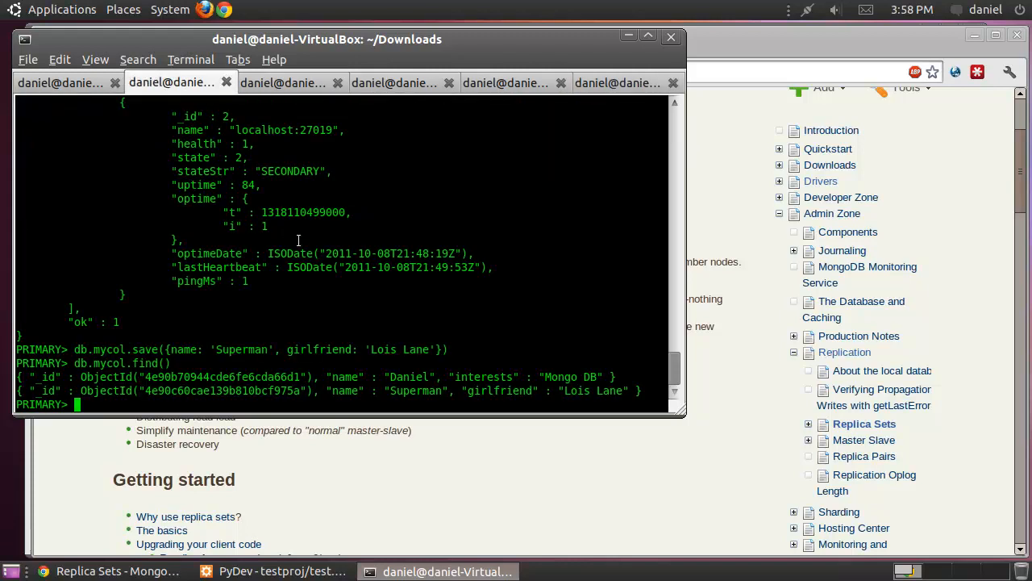
# Step: Save a document on the primary shell via db.mycol.save and recall earlier output
pyautogui.write("db.mycol.save({name: 'Superman', girlfriend: 'Lois Lane'})")
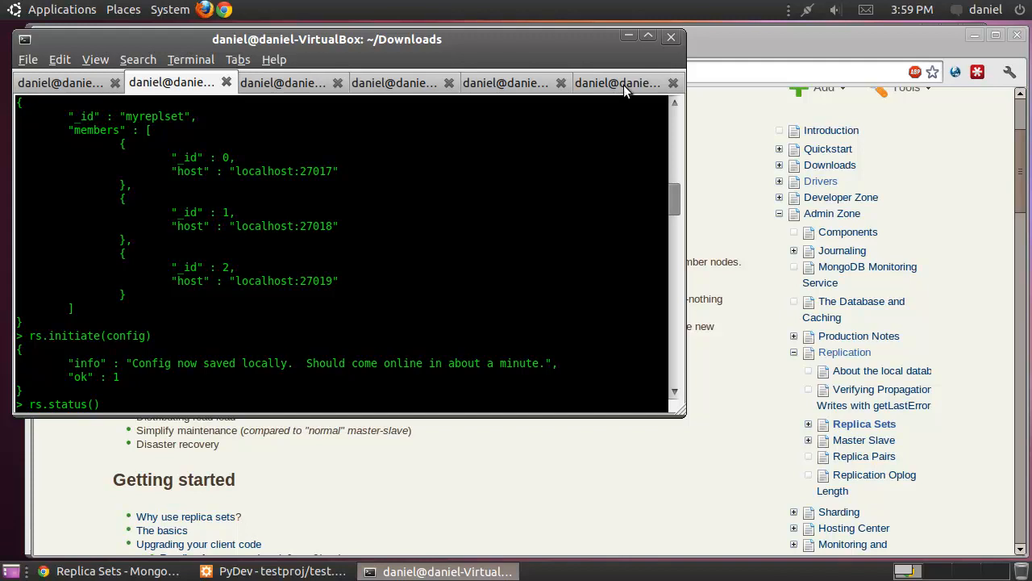
# Step: Run rs.status() on the secondary shell and scroll through members: 27017 PRIMARY, two SECONDARY, ok 1
pyautogui.click(616, 82)
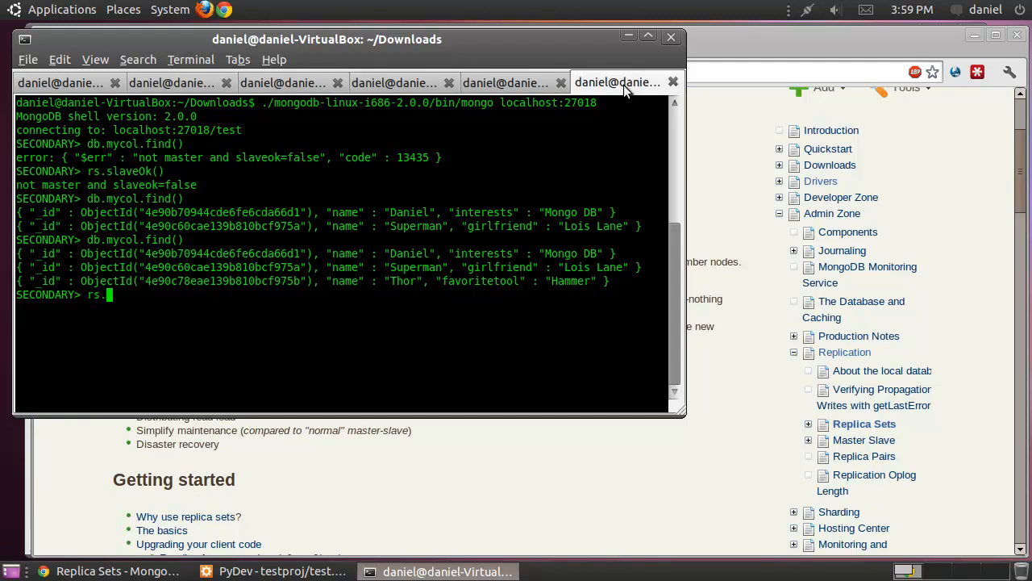
pyautogui.write('sta')
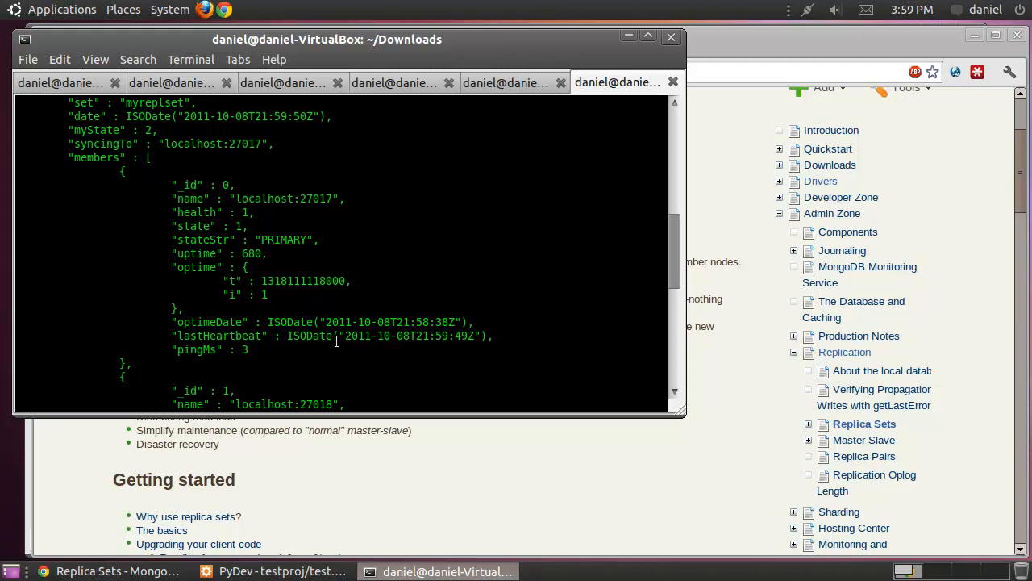
pyautogui.moveTo(674, 245)
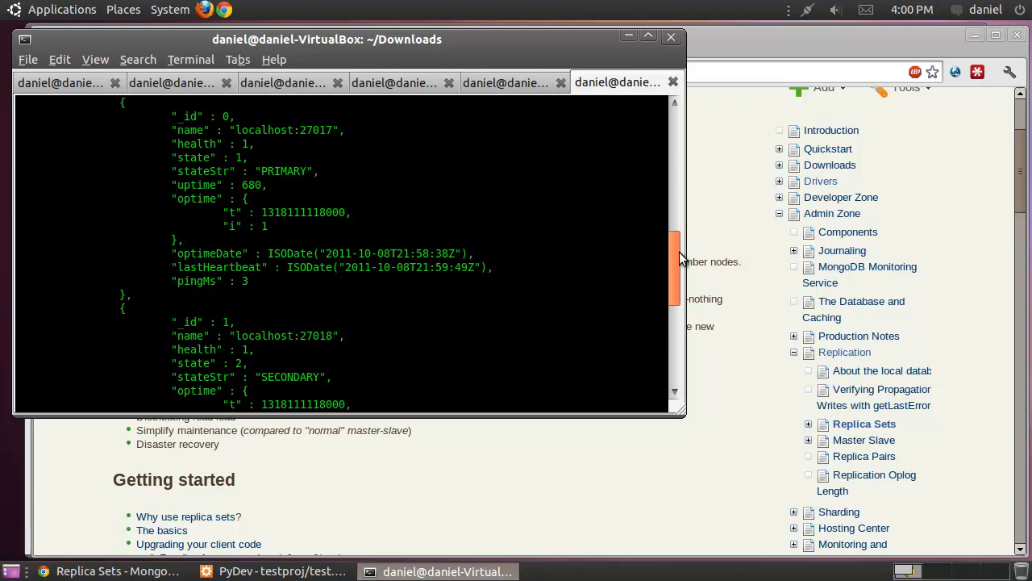
pyautogui.scroll(-3)
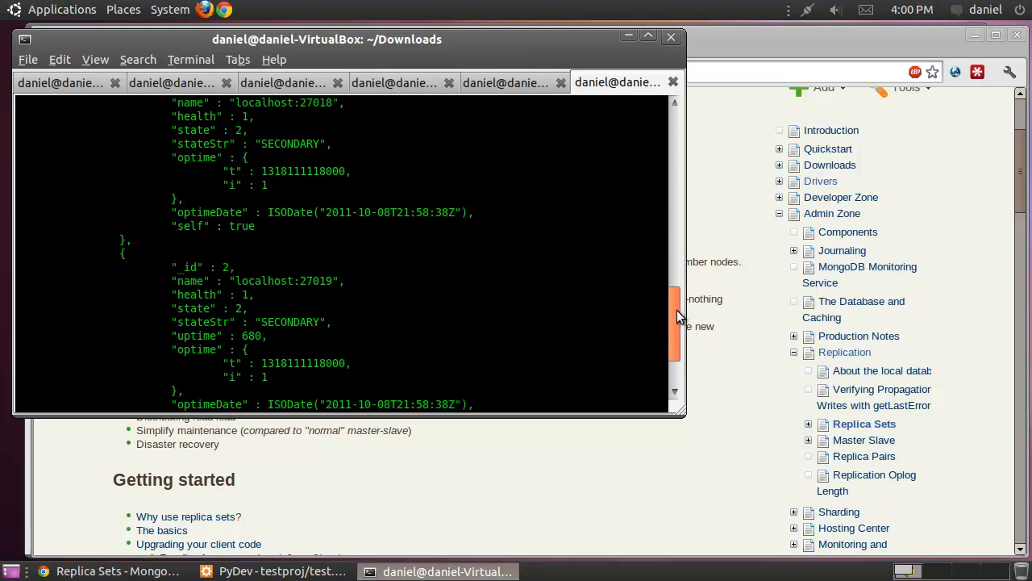
pyautogui.scroll(-3)
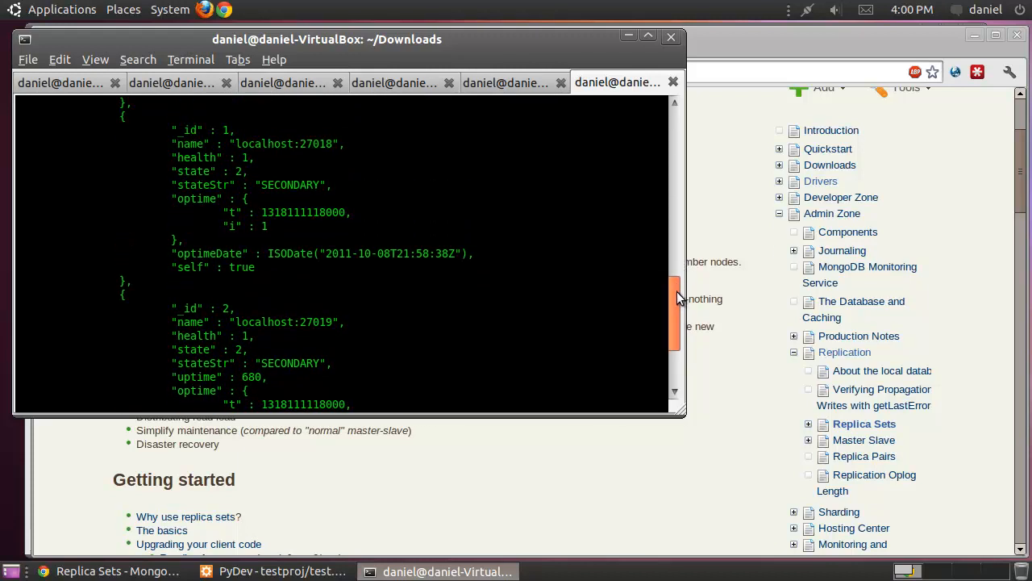
pyautogui.scroll(-3)
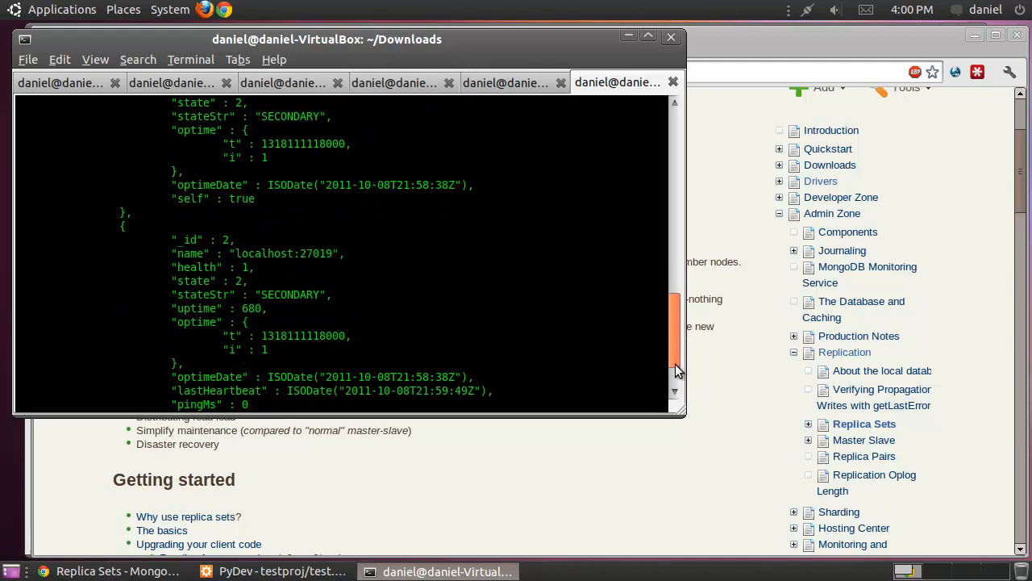
pyautogui.scroll(-3)
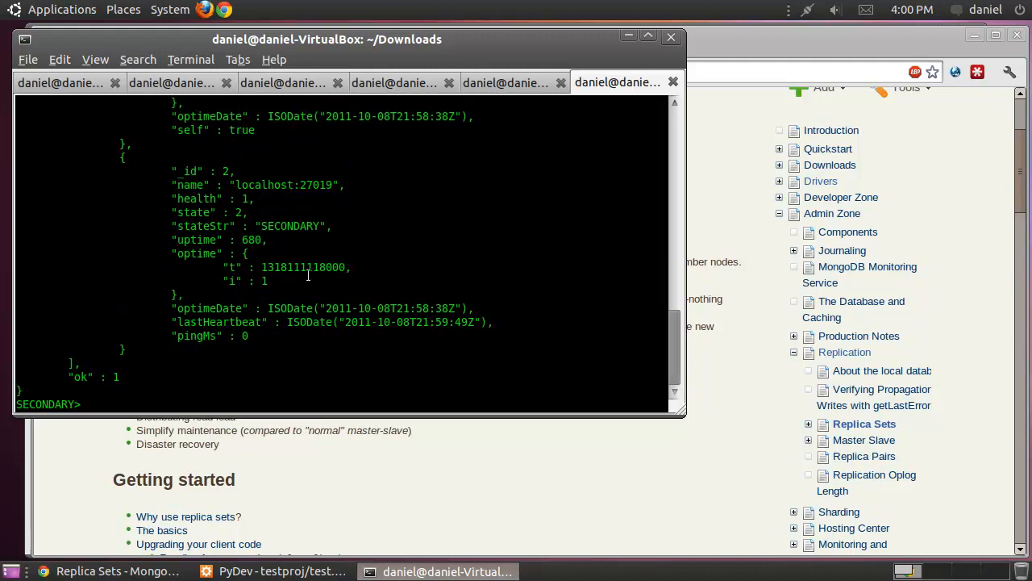